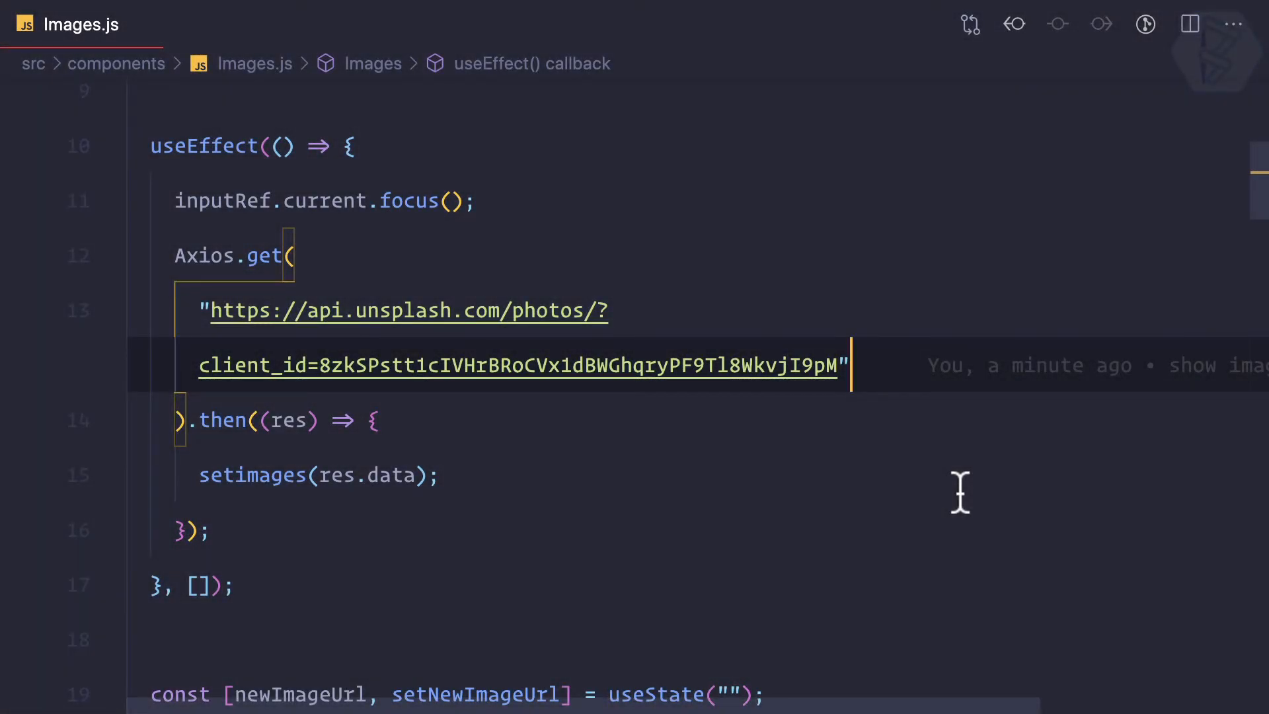
# Step: Select the Unsplash access key after client_id= in Images.js and show the project files
pyautogui.click(80, 15)
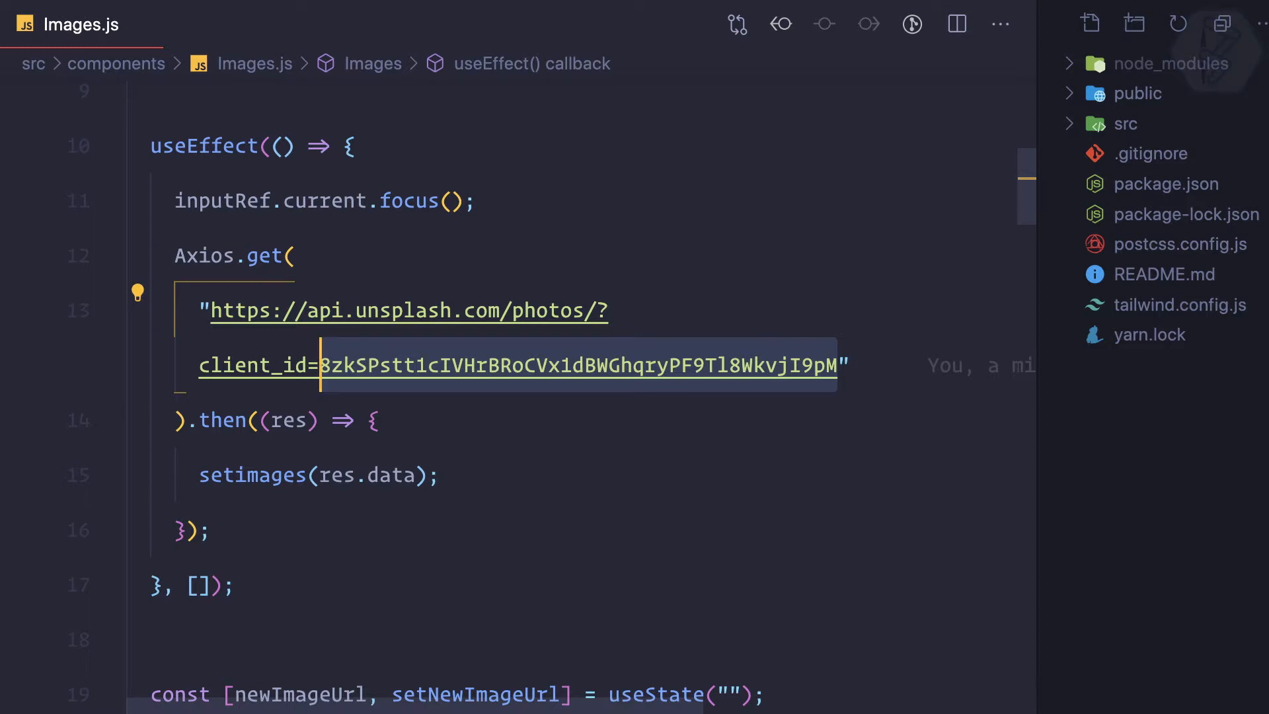
pyautogui.moveTo(1183, 461)
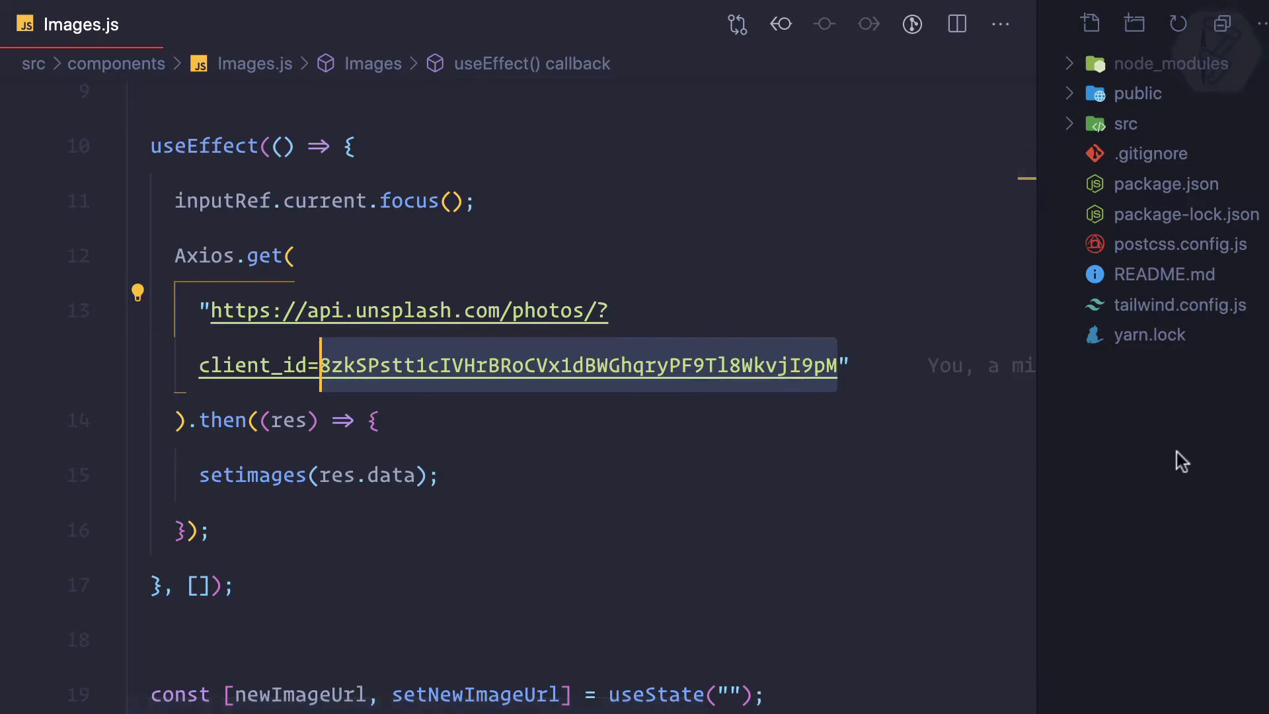
# Step: Add a new file named .env at the Explorer root
pyautogui.rightClick(1149, 413)
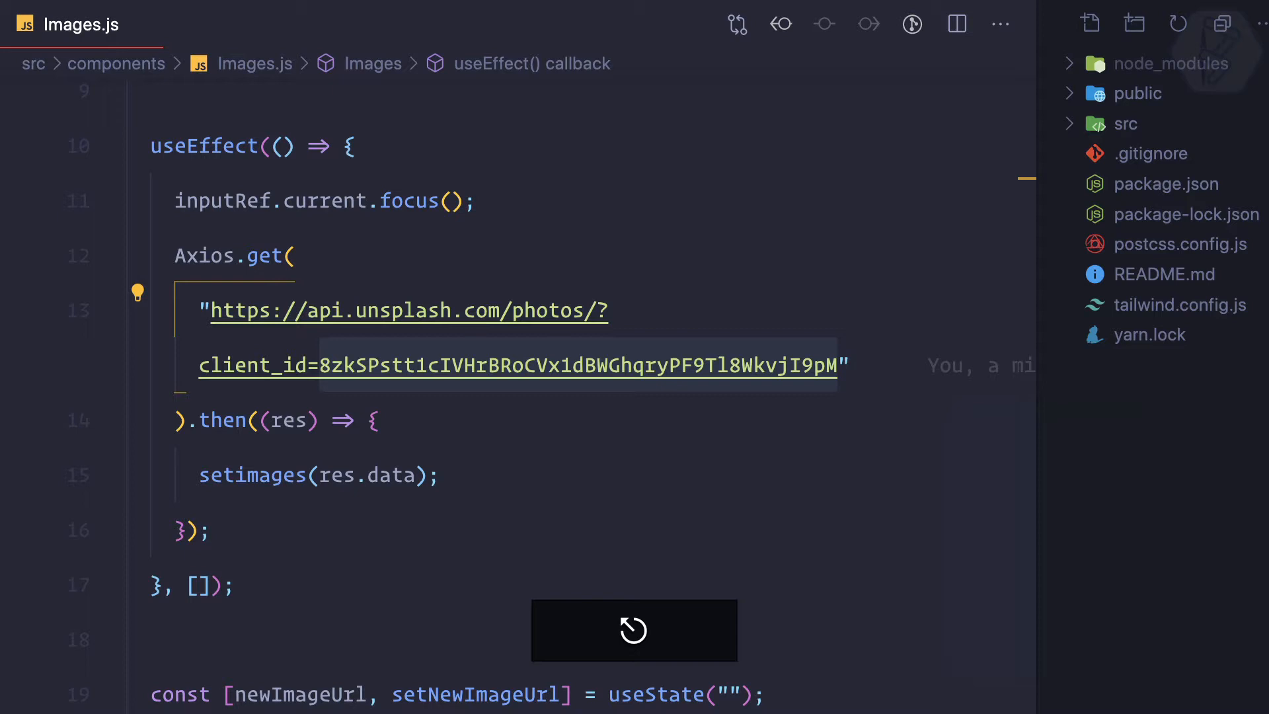
pyautogui.write('file')
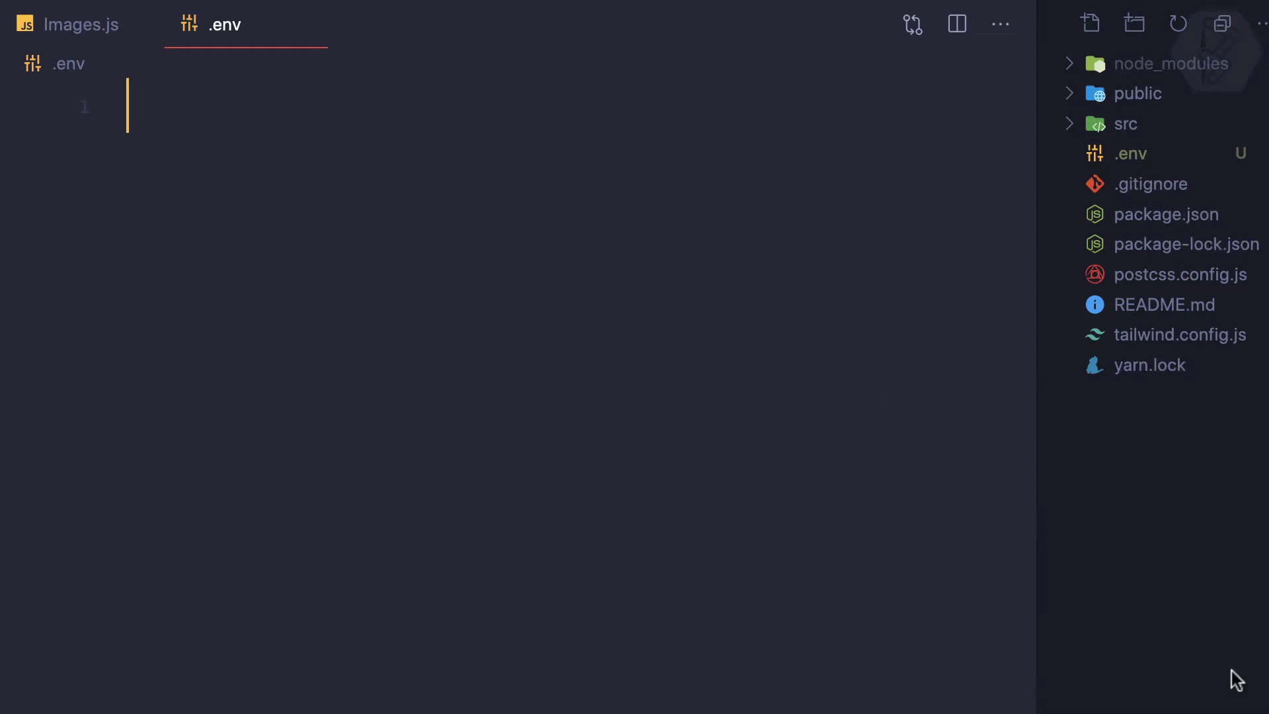
# Step: Type UNSPLASH_KEY= in .env and cut the access key after client_id= in Images.js
pyautogui.click(80, 24)
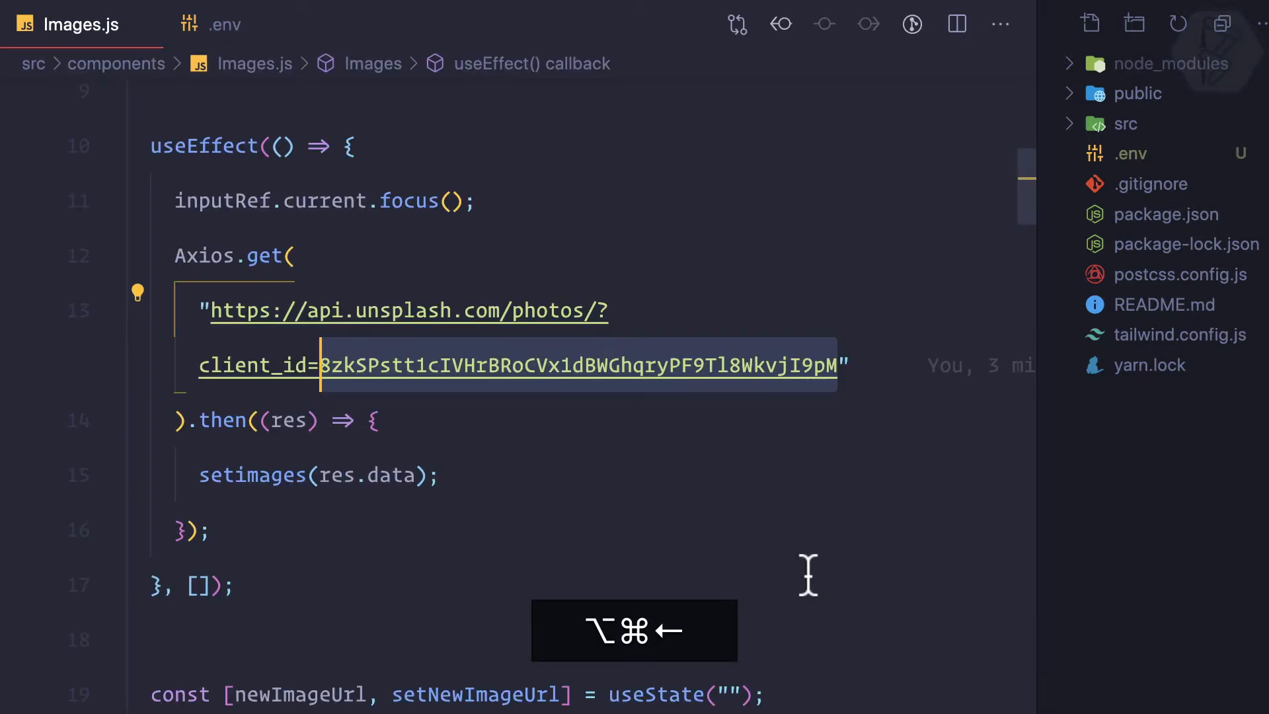
pyautogui.click(224, 25)
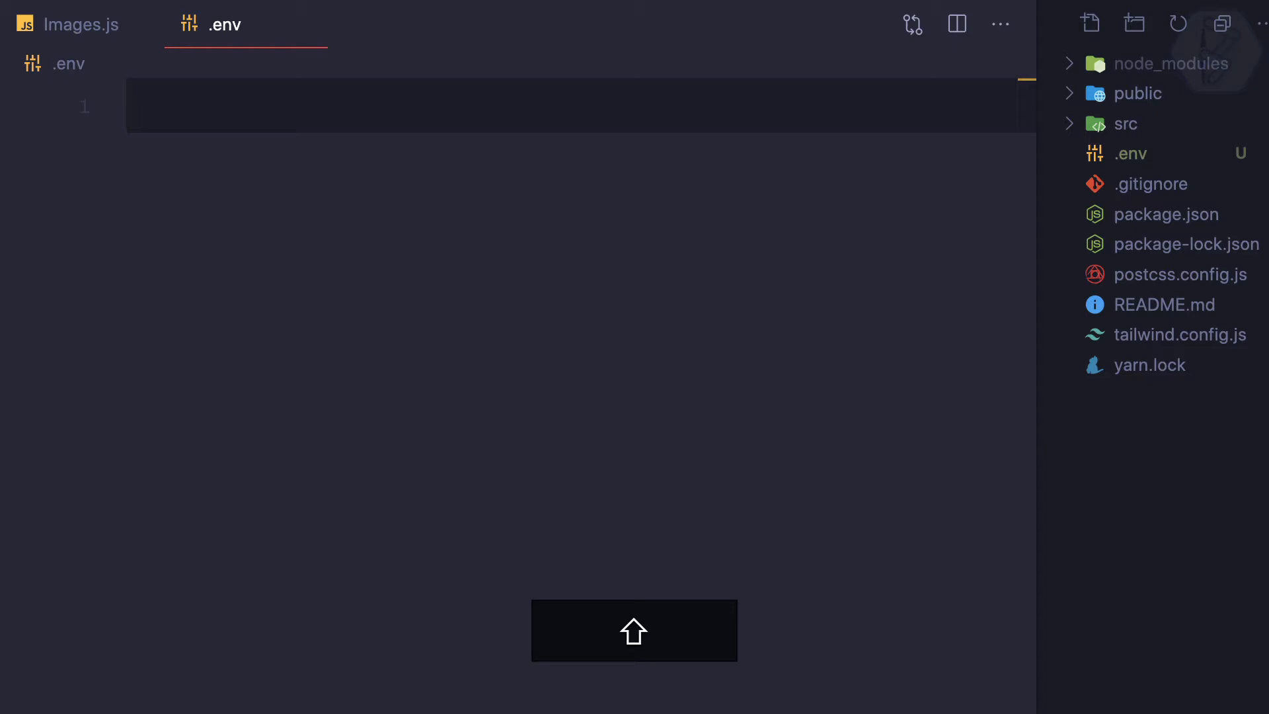
pyautogui.write('UNSPLAS')
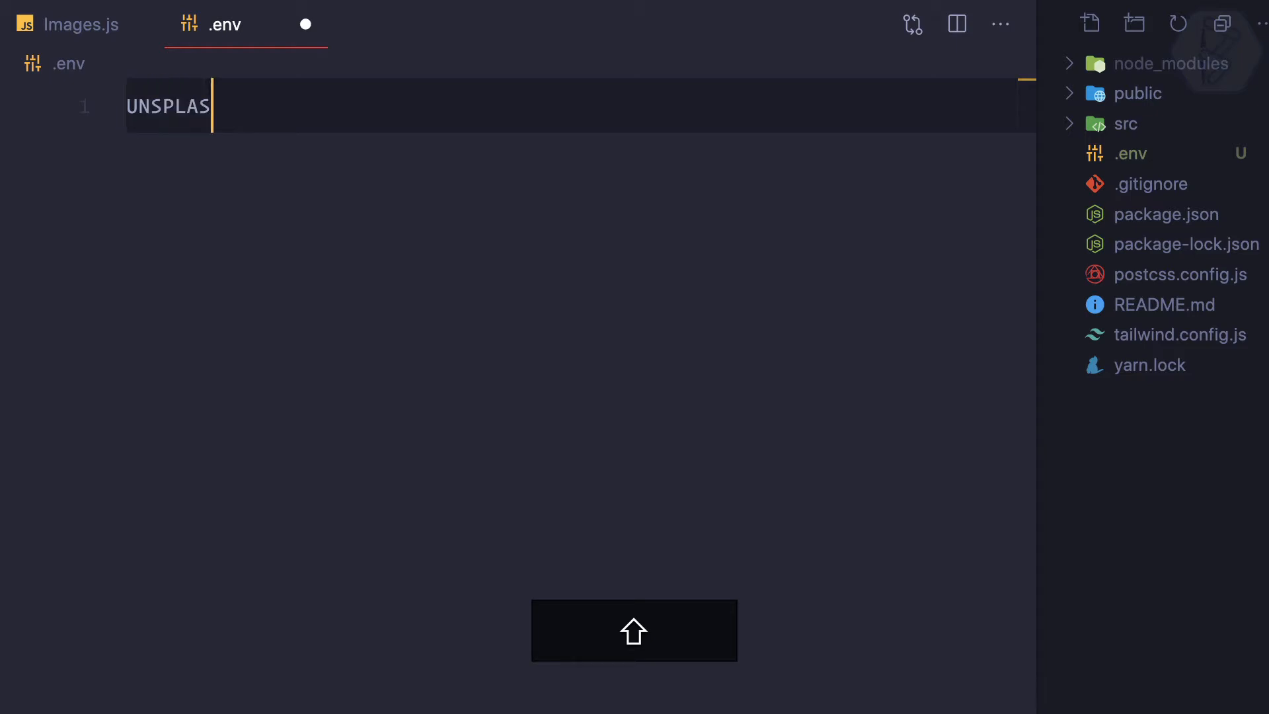
pyautogui.write('H_KEY')
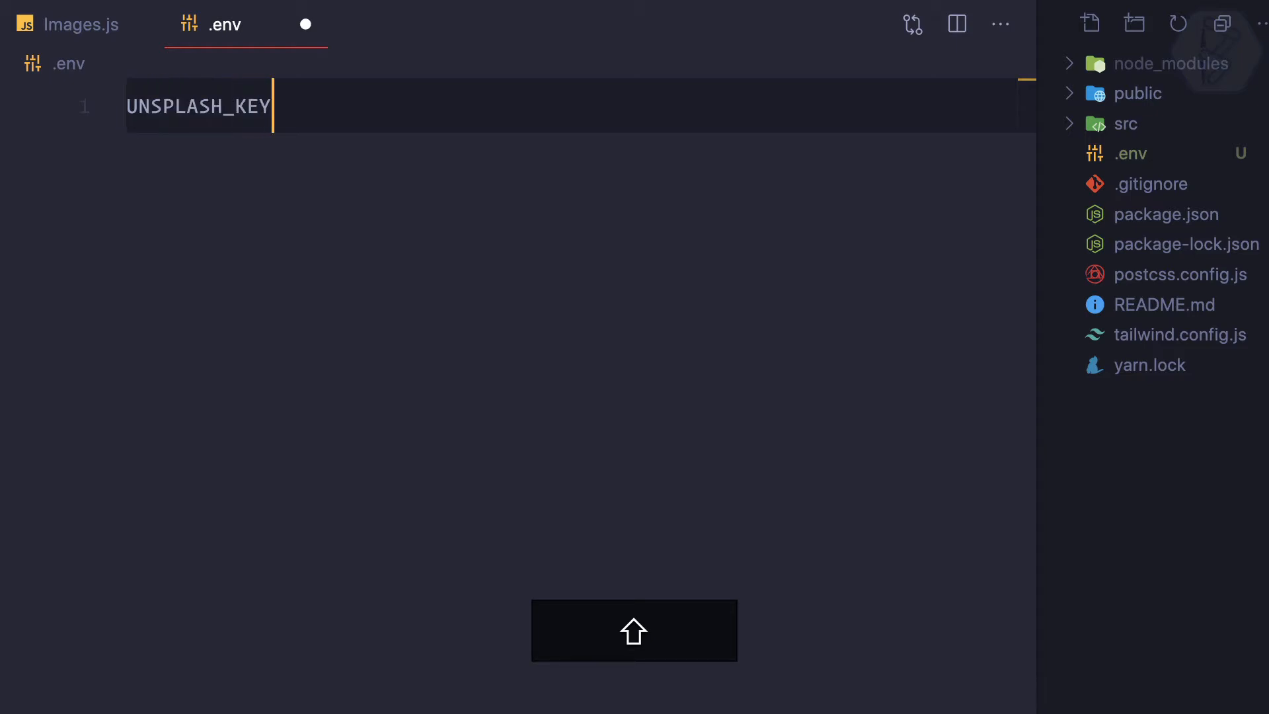
pyautogui.click(78, 25)
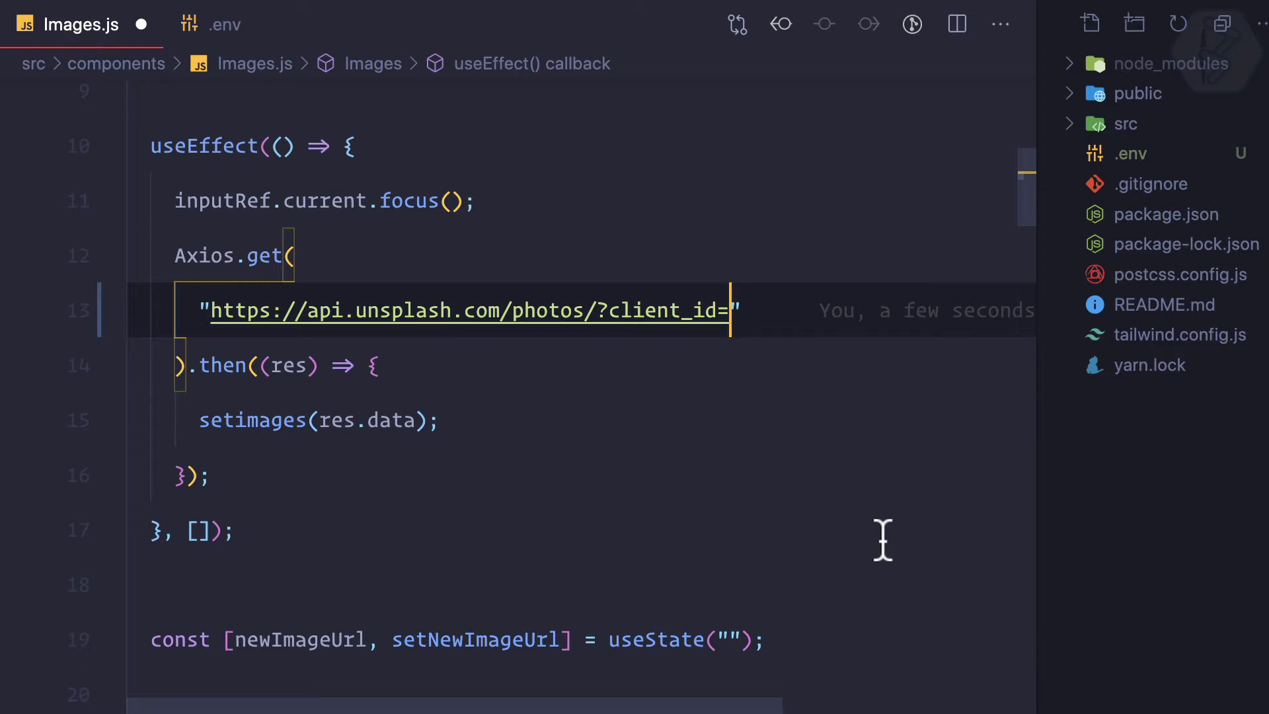
# Step: Restore the access key and add console.log(process.env); above the Axios.get call
pyautogui.press('alt+cmd+left')
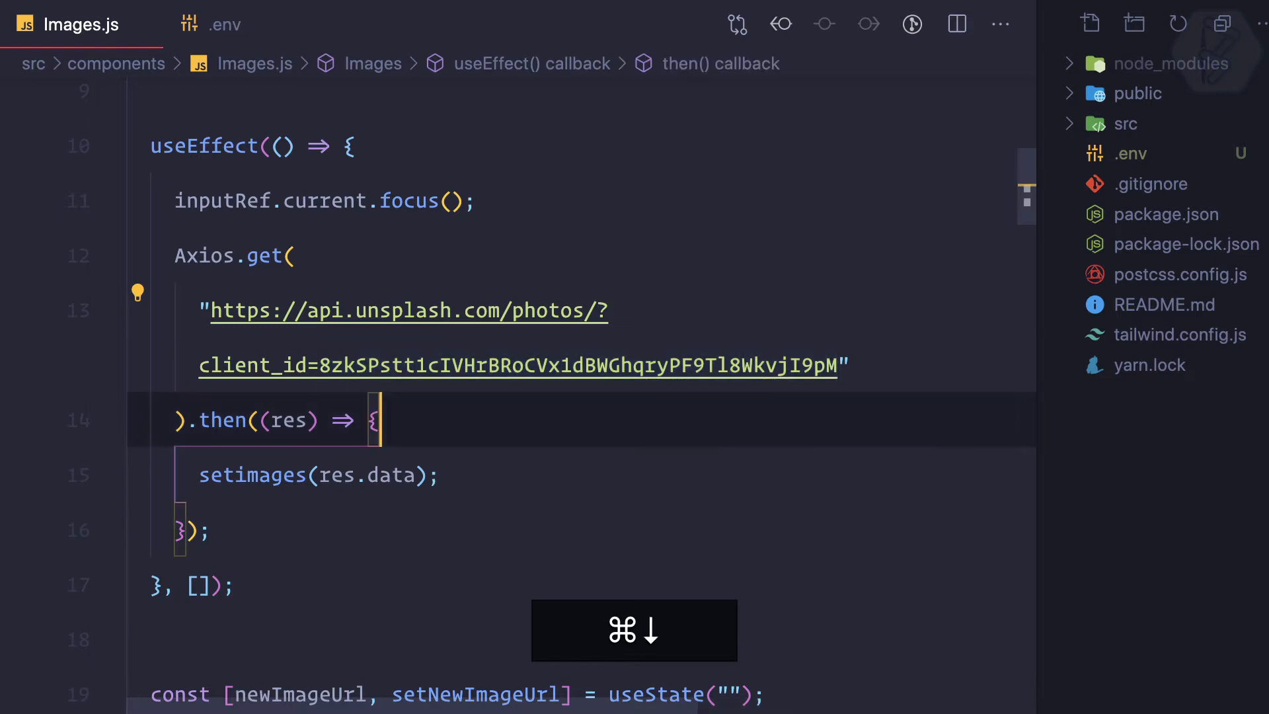
pyautogui.press('enter')
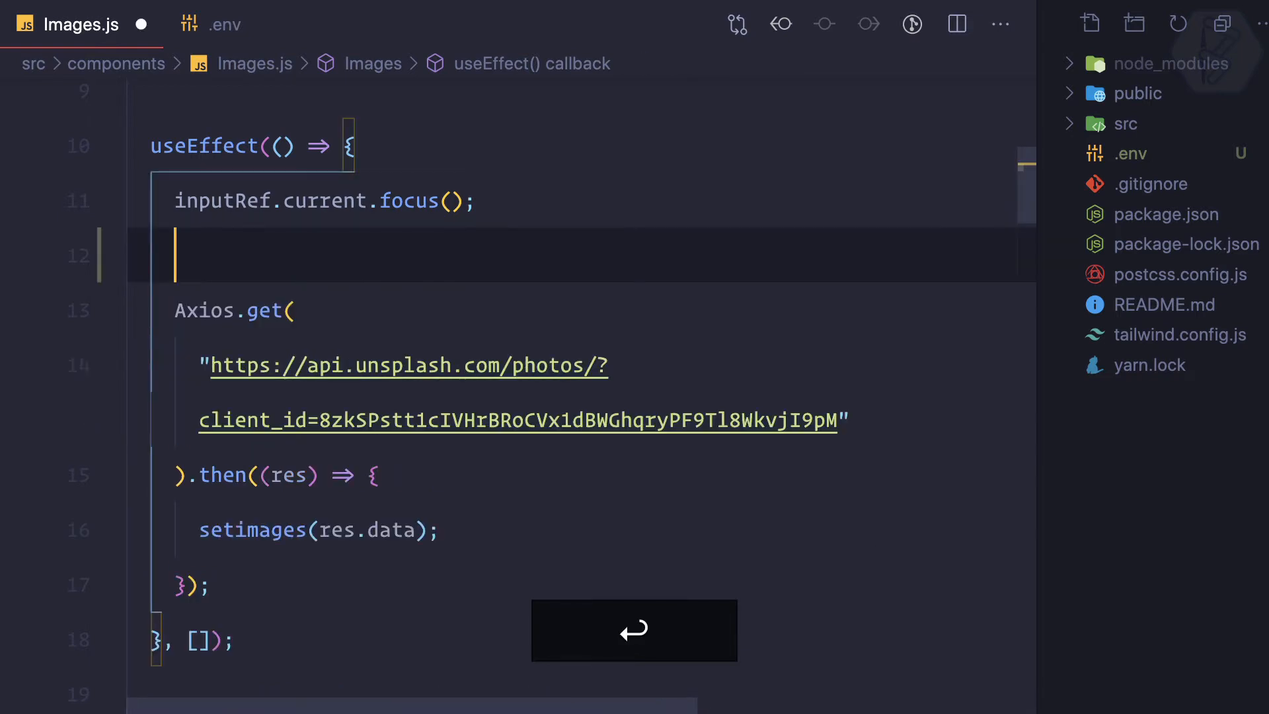
pyautogui.write('console.log();')
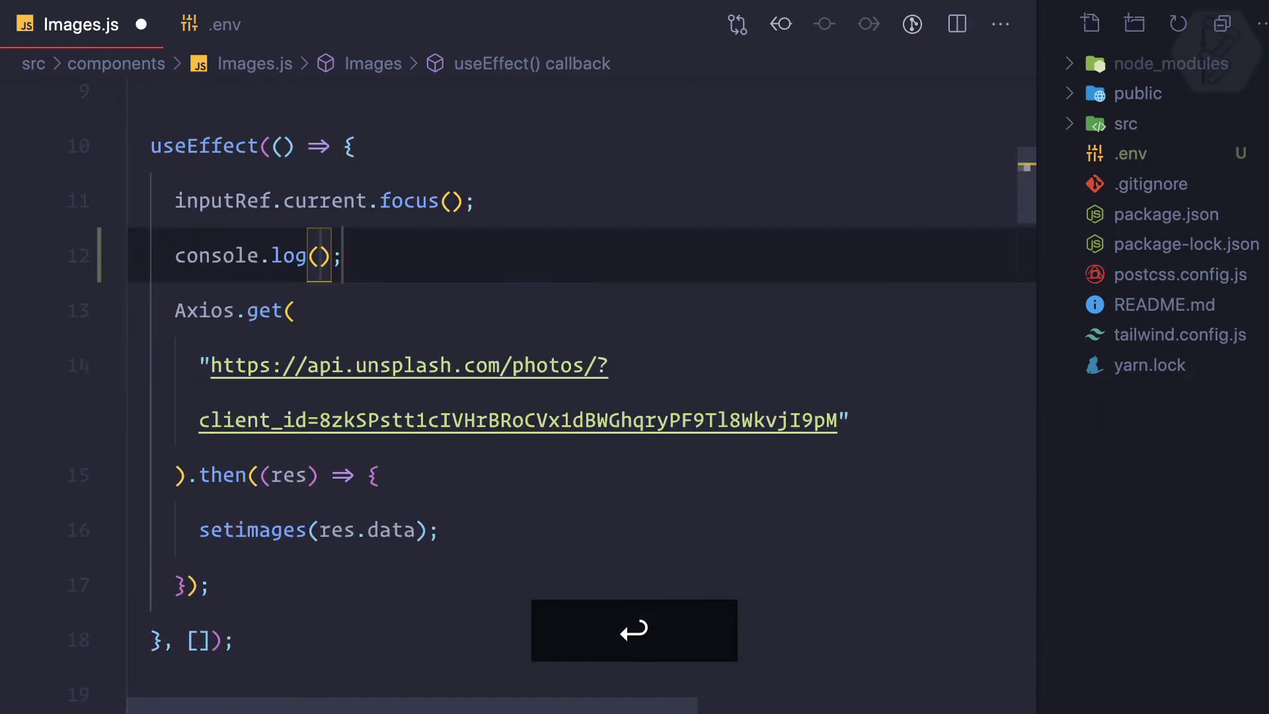
pyautogui.write('process')
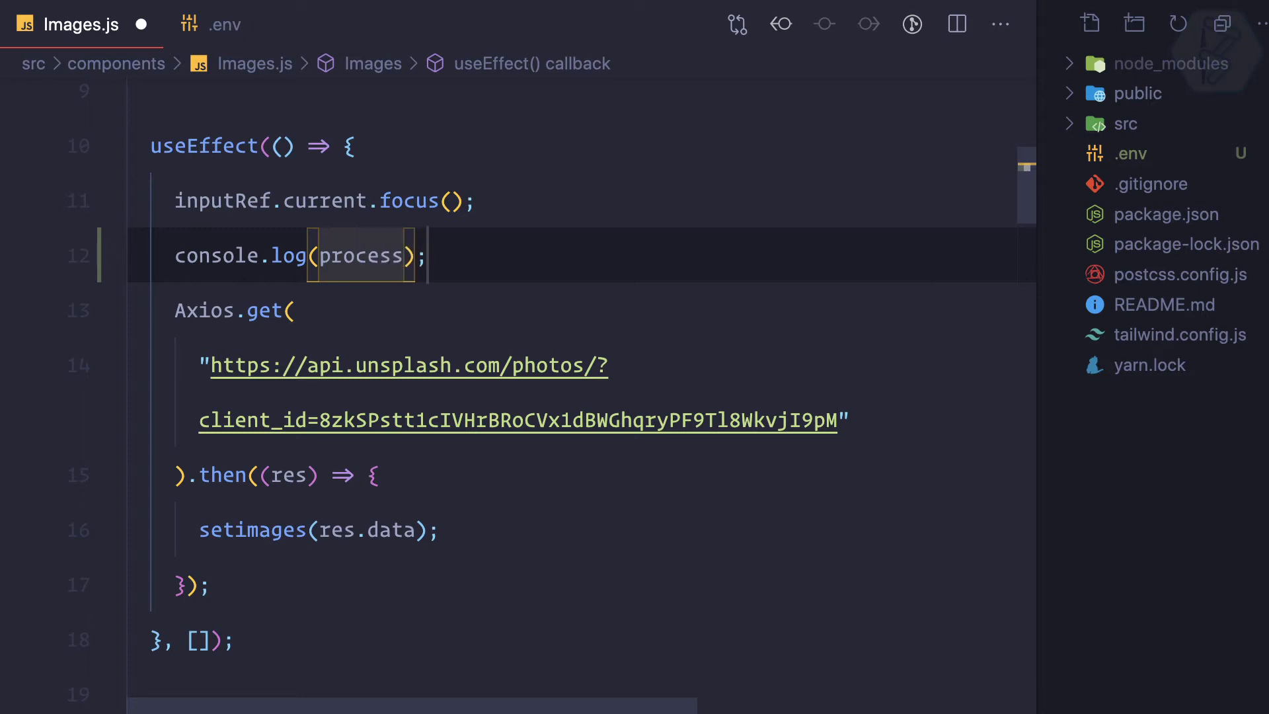
pyautogui.write('.env')
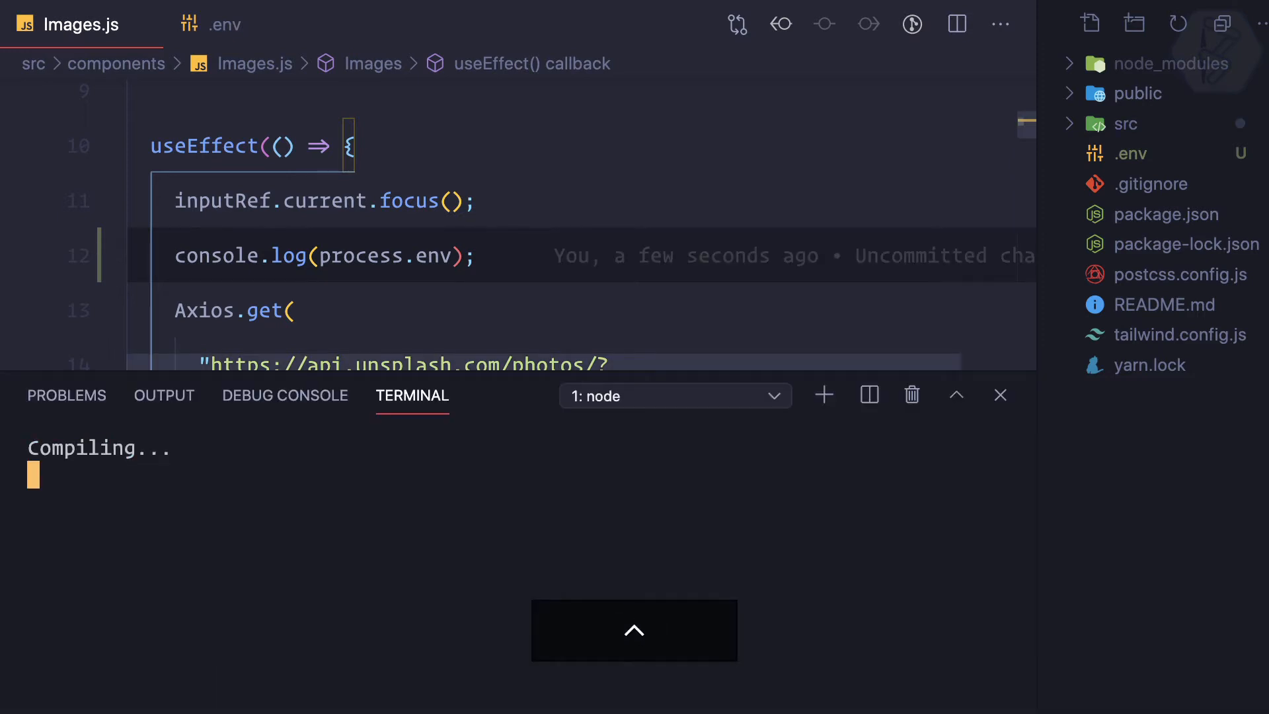
# Step: Open Edge's DevTools console and expand the process.env object logged from Images.js:12
pyautogui.press('cmd+tab')
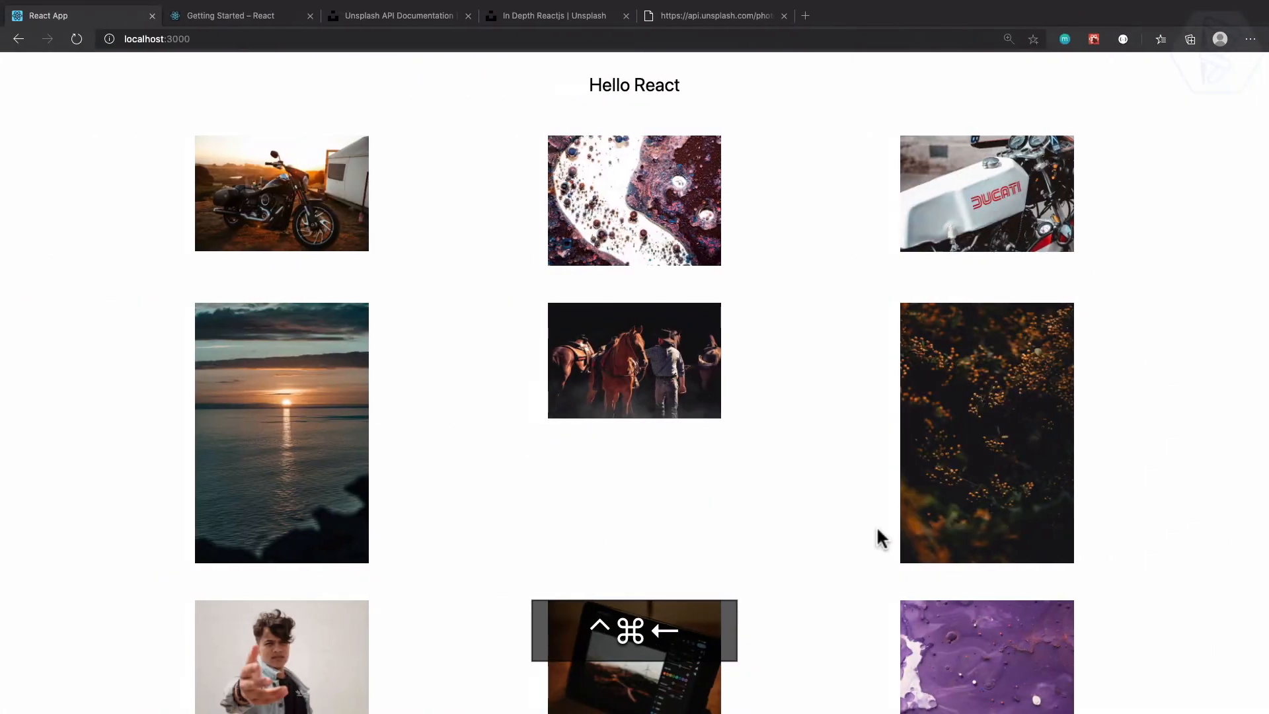
pyautogui.press('F12')
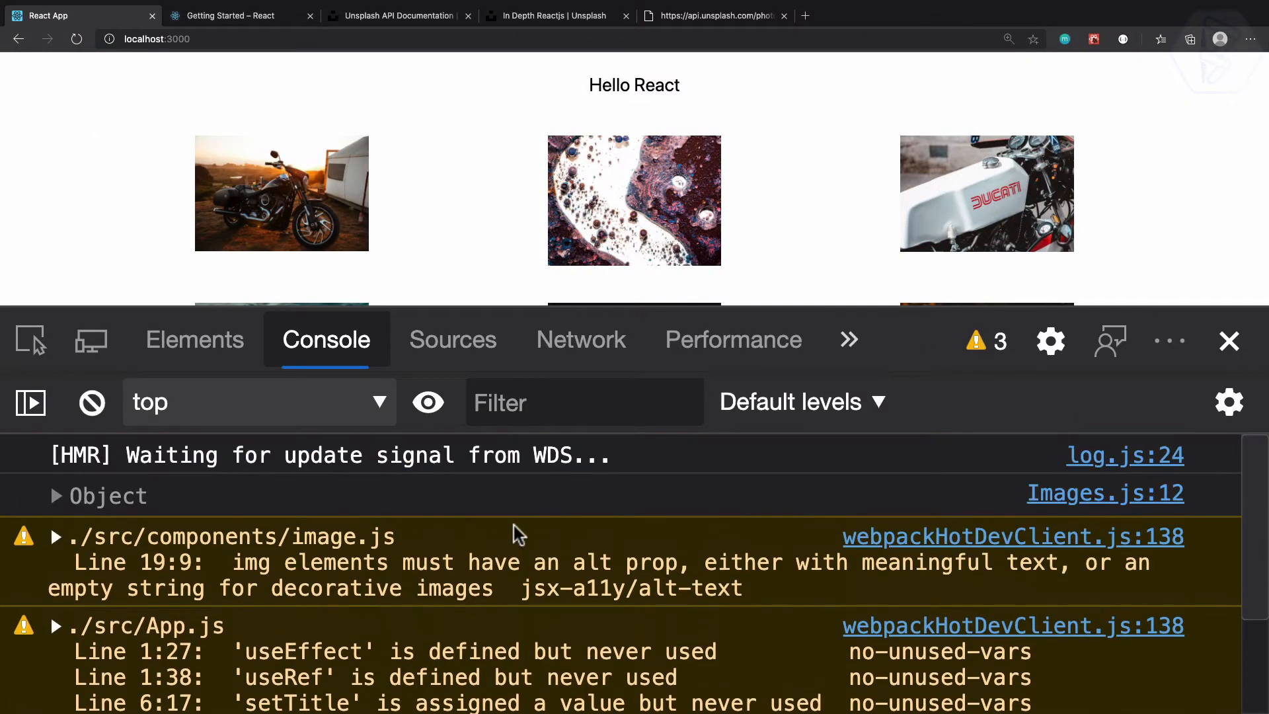
pyautogui.click(57, 495)
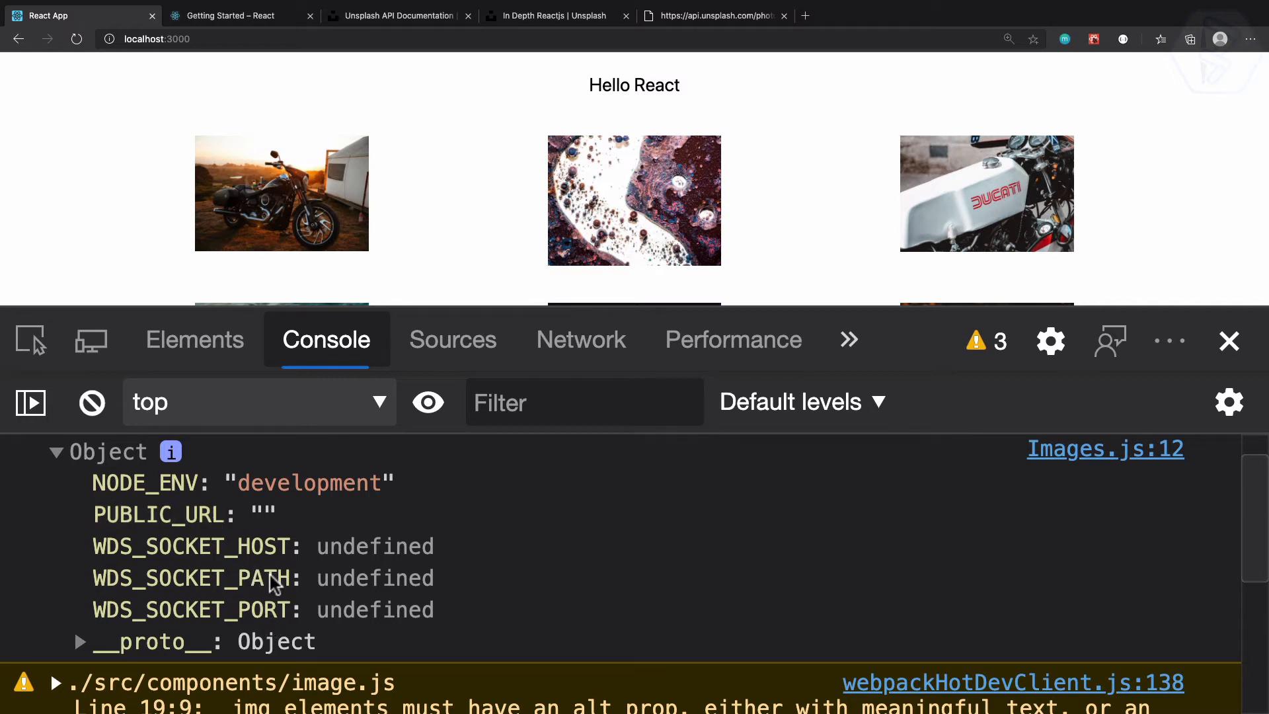
pyautogui.moveTo(97, 552)
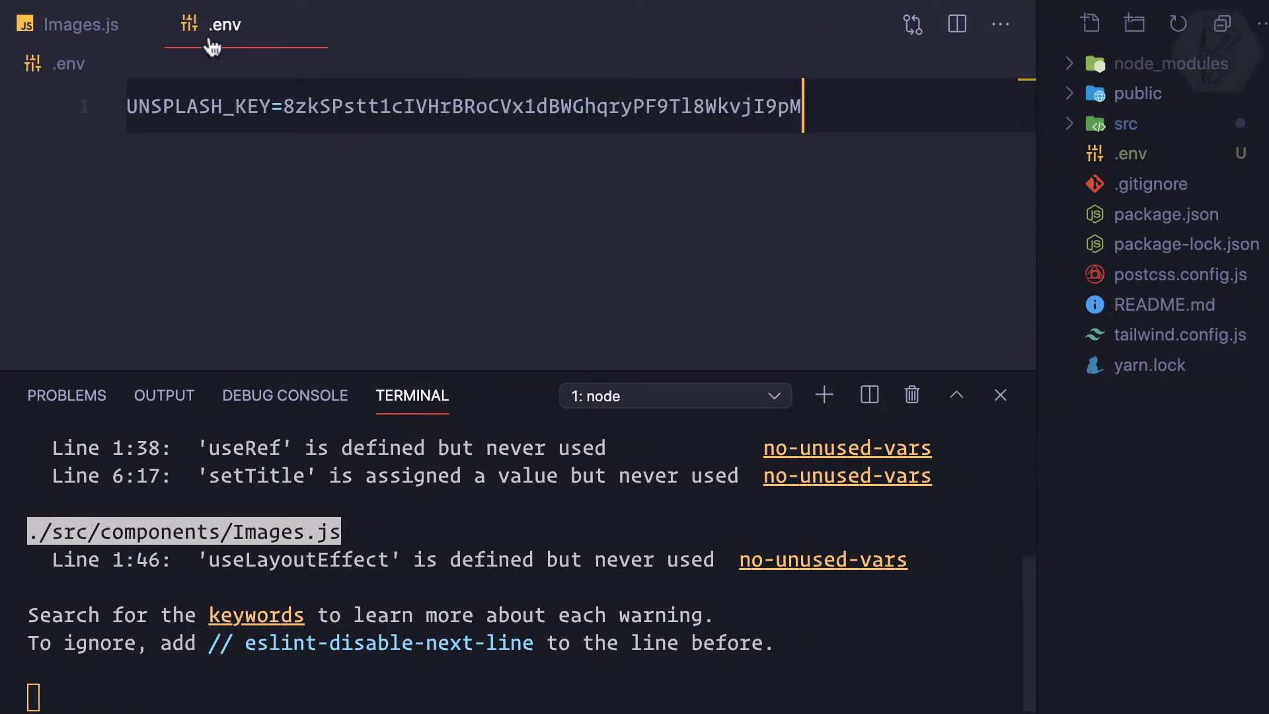
# Step: Rename the .env variable UNSPLASH_KEY to REACT_APP_UNSPLASH_KEY
pyautogui.doubleClick(198, 105)
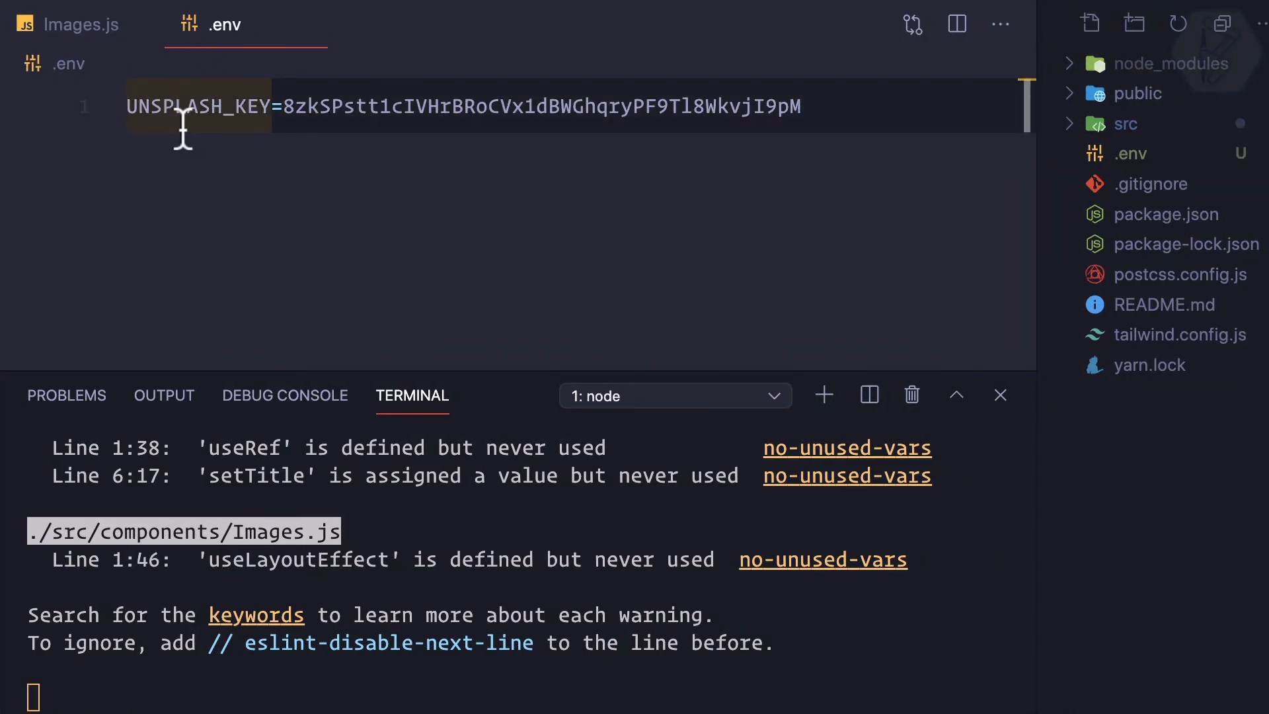
pyautogui.doubleClick(198, 106)
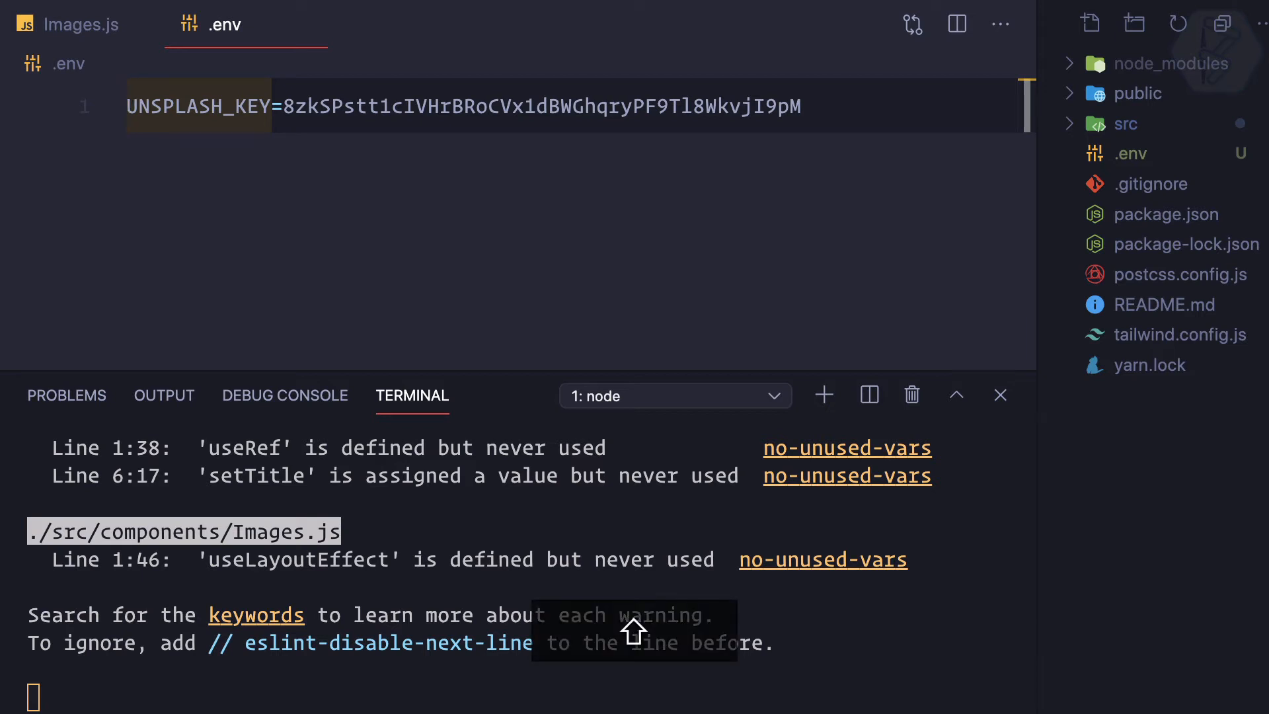
pyautogui.write('REACT_APP_')
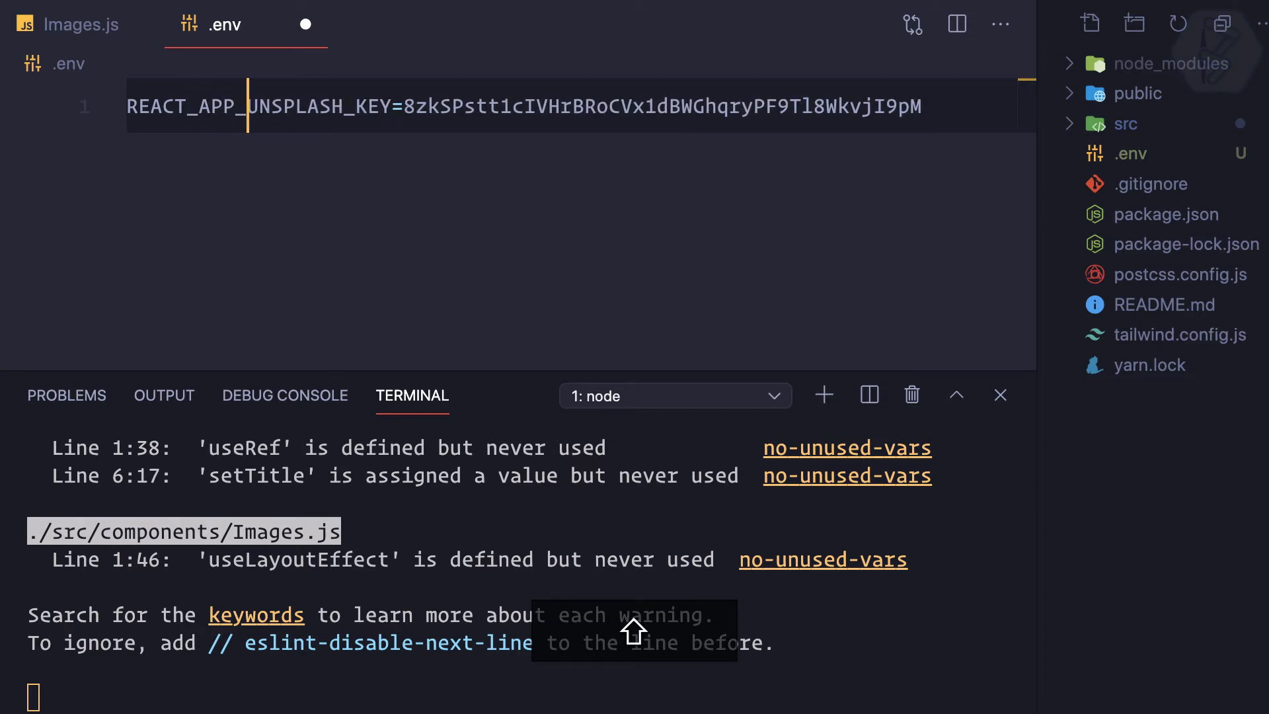
pyautogui.moveTo(366, 482)
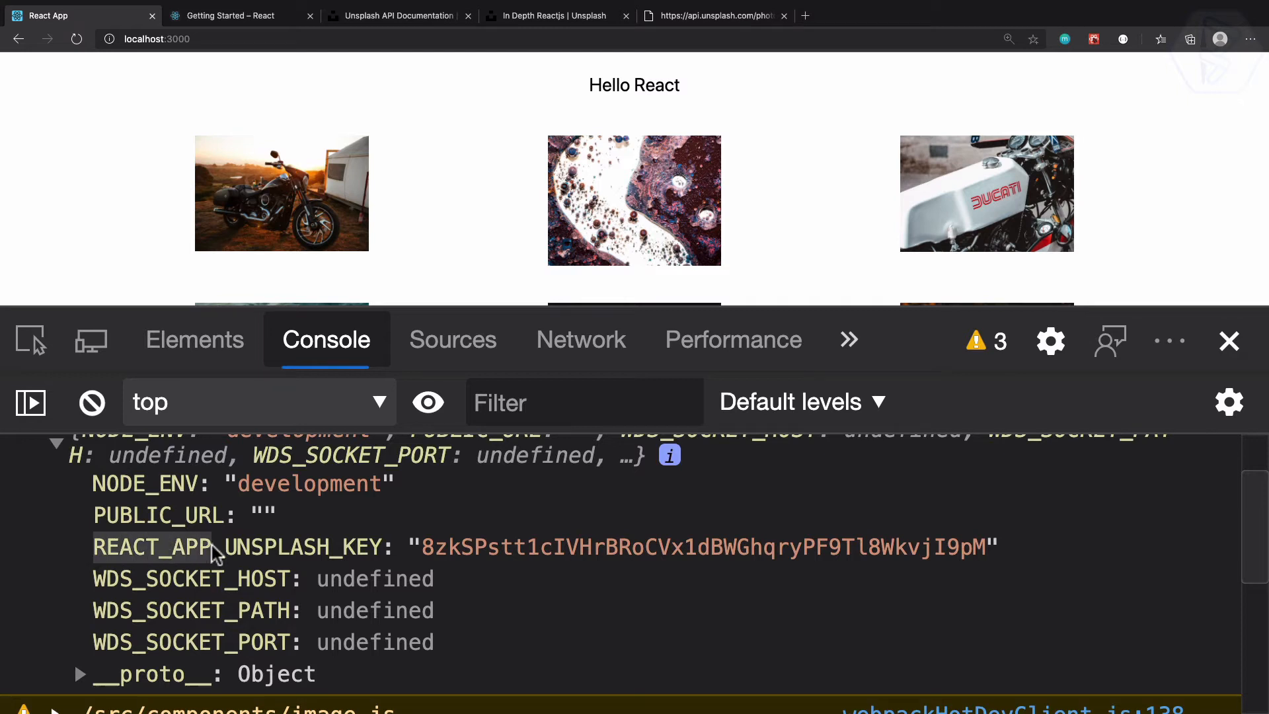
# Step: Locate REACT_APP_UNSPLASH_KEY and its access key value in the logged environment object
pyautogui.doubleClick(275, 547)
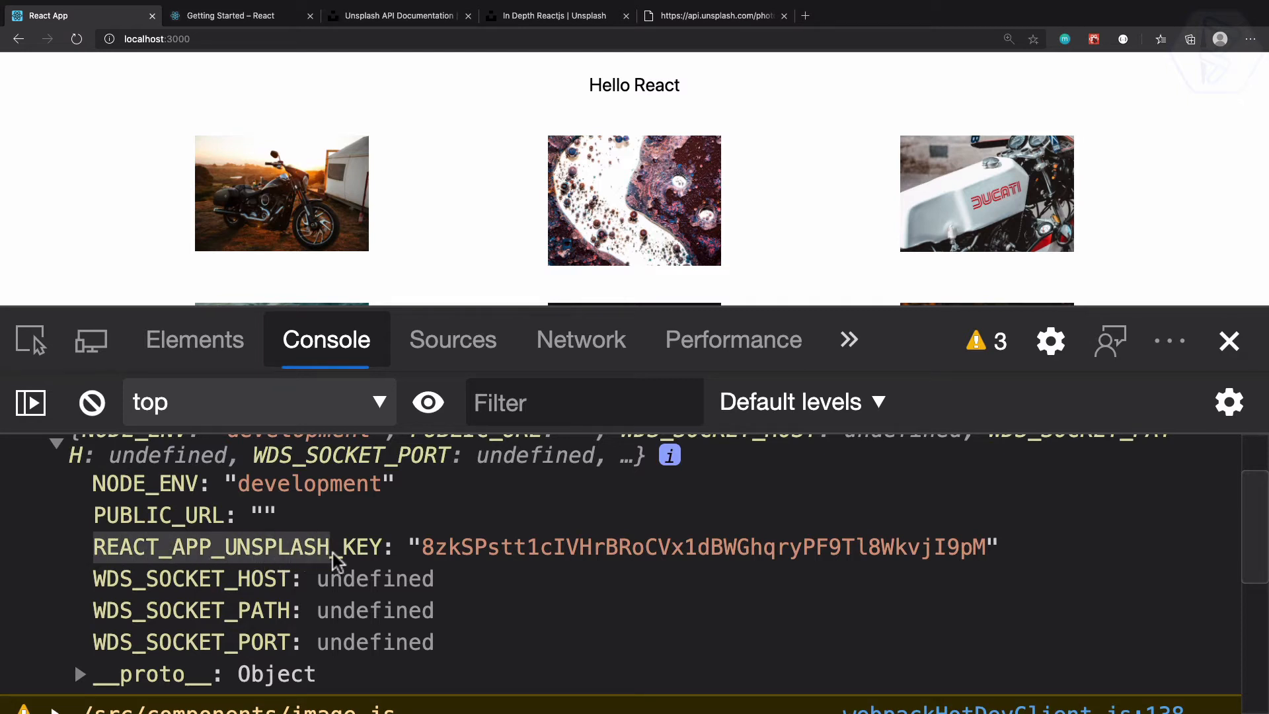
pyautogui.moveTo(367, 559)
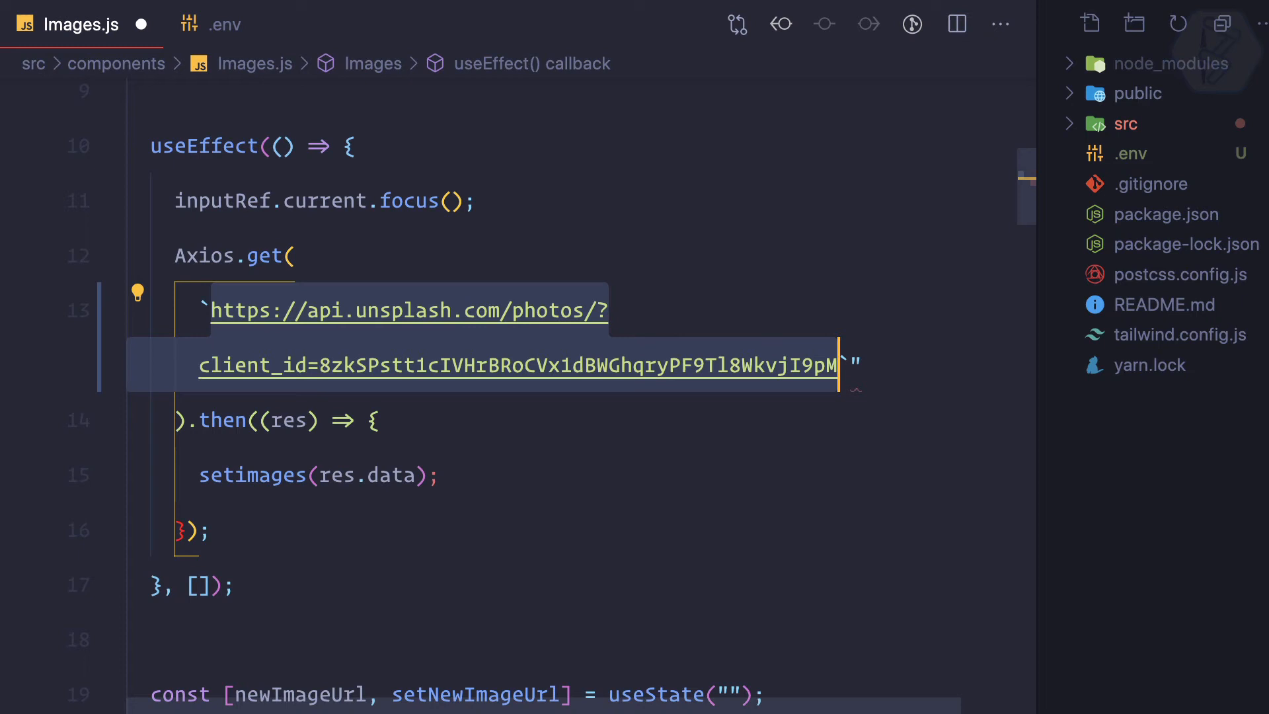
# Step: Swap the hardcoded client_id key for a ${process.env.REACT_APP_UNSPLASH_…} template reference
pyautogui.press('cmd+right')
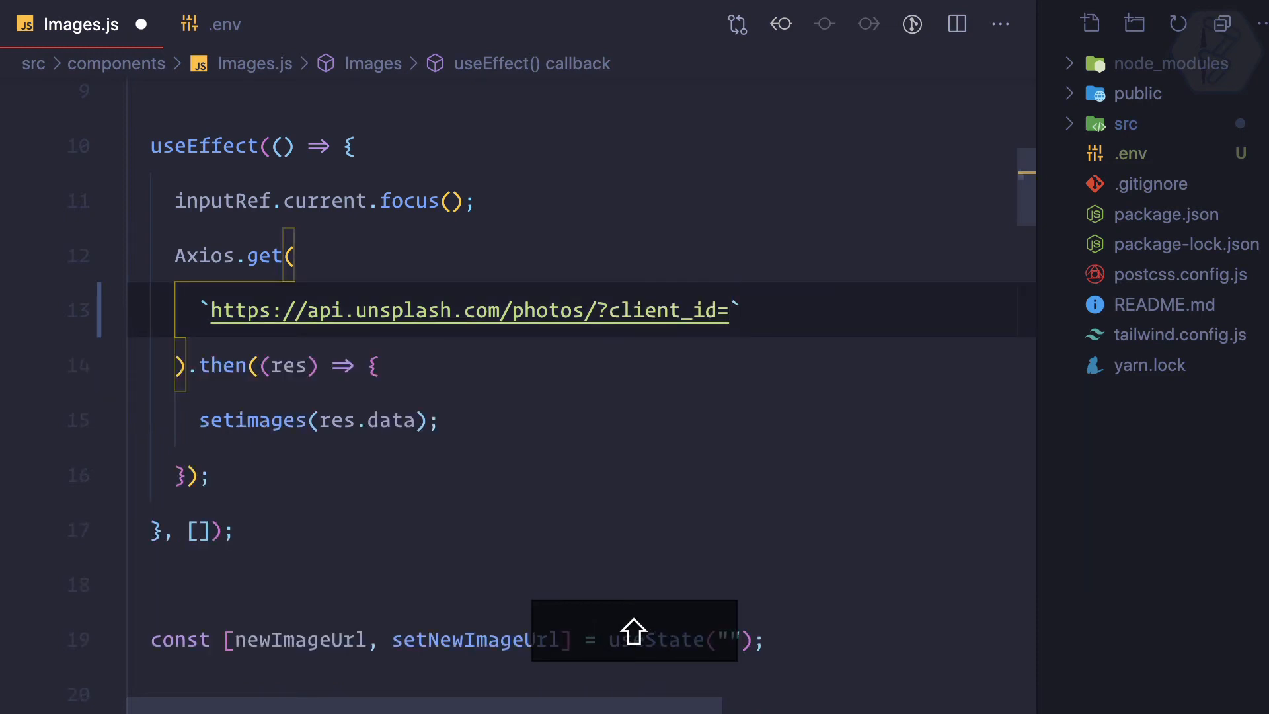
pyautogui.write('${}')
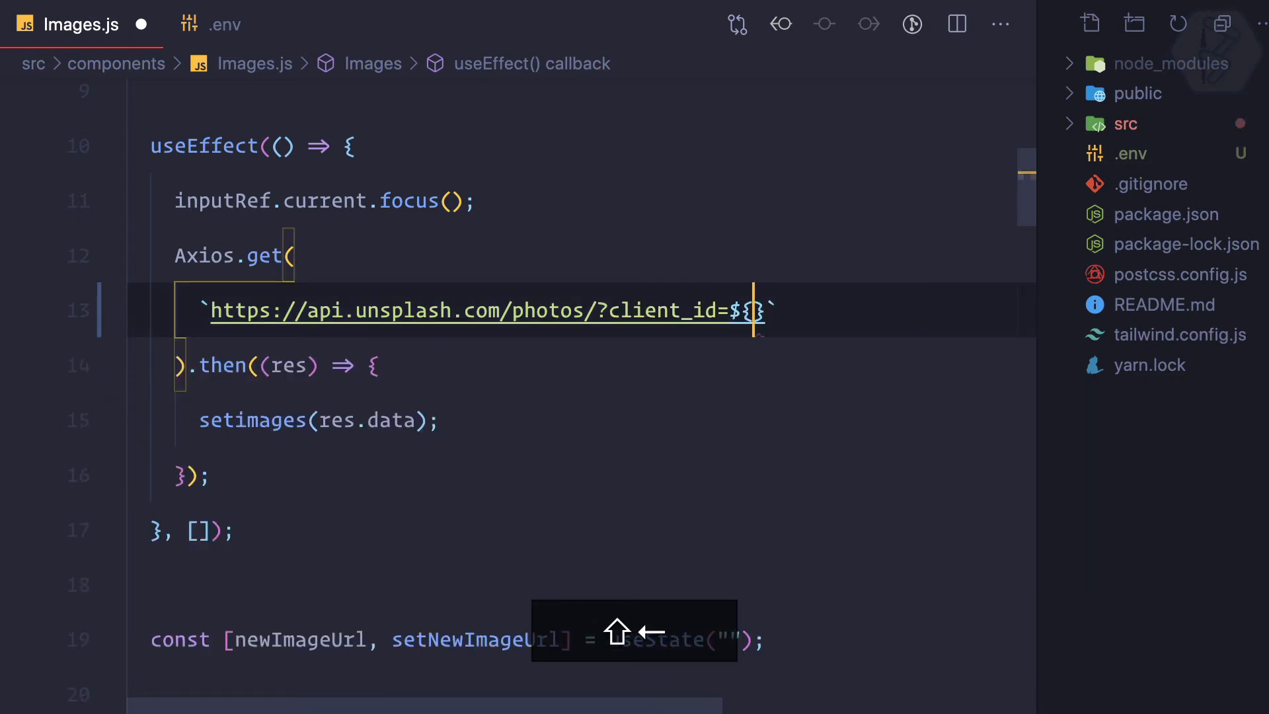
pyautogui.write('process')
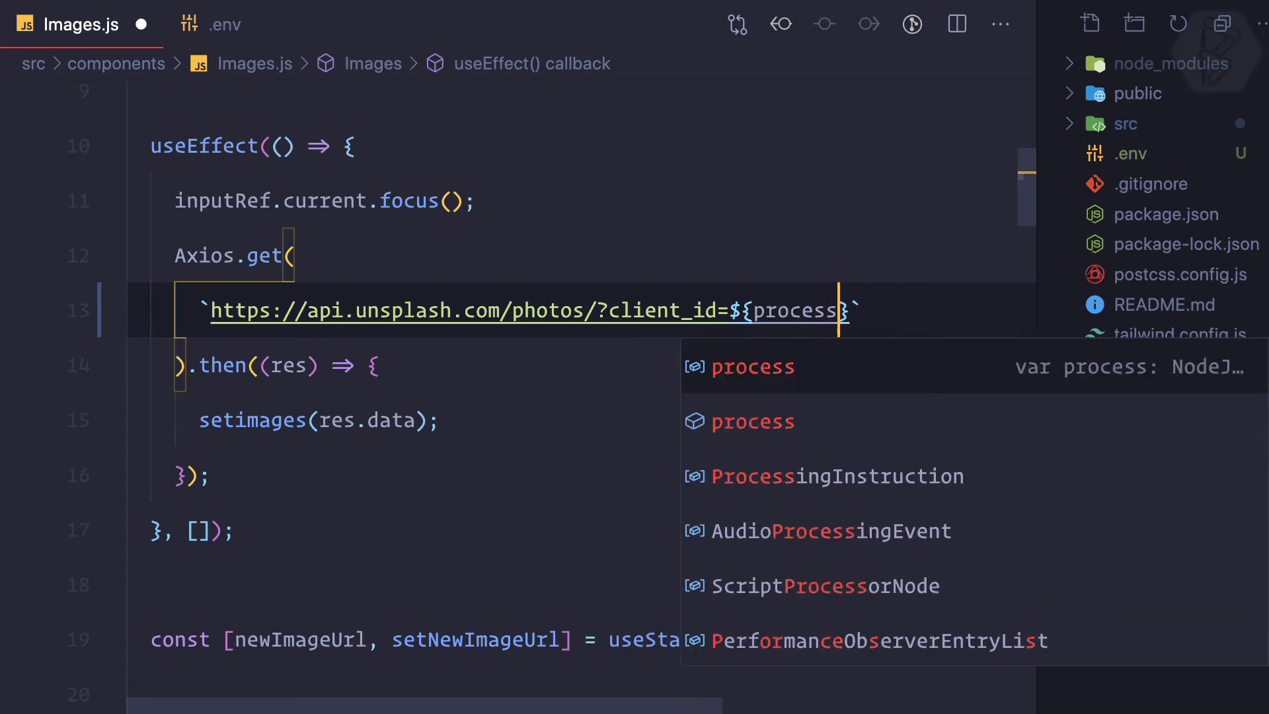
pyautogui.write('.env.')
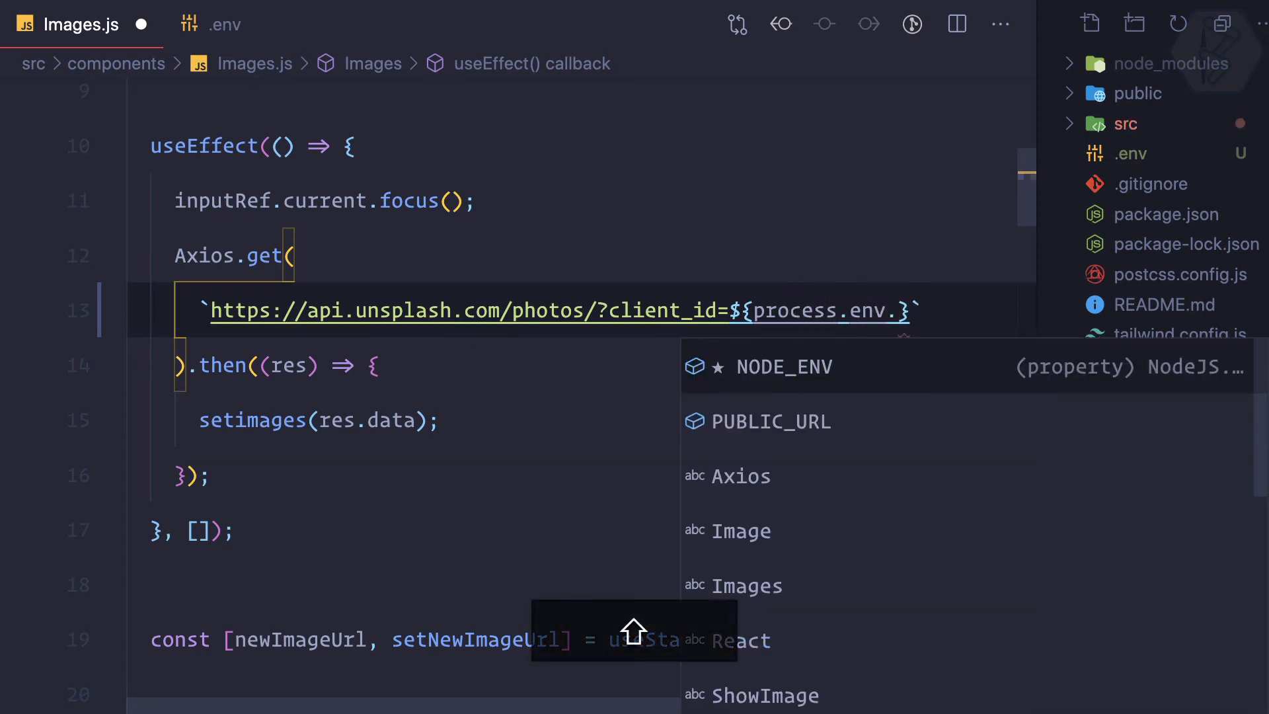
pyautogui.write('REACT_AP')
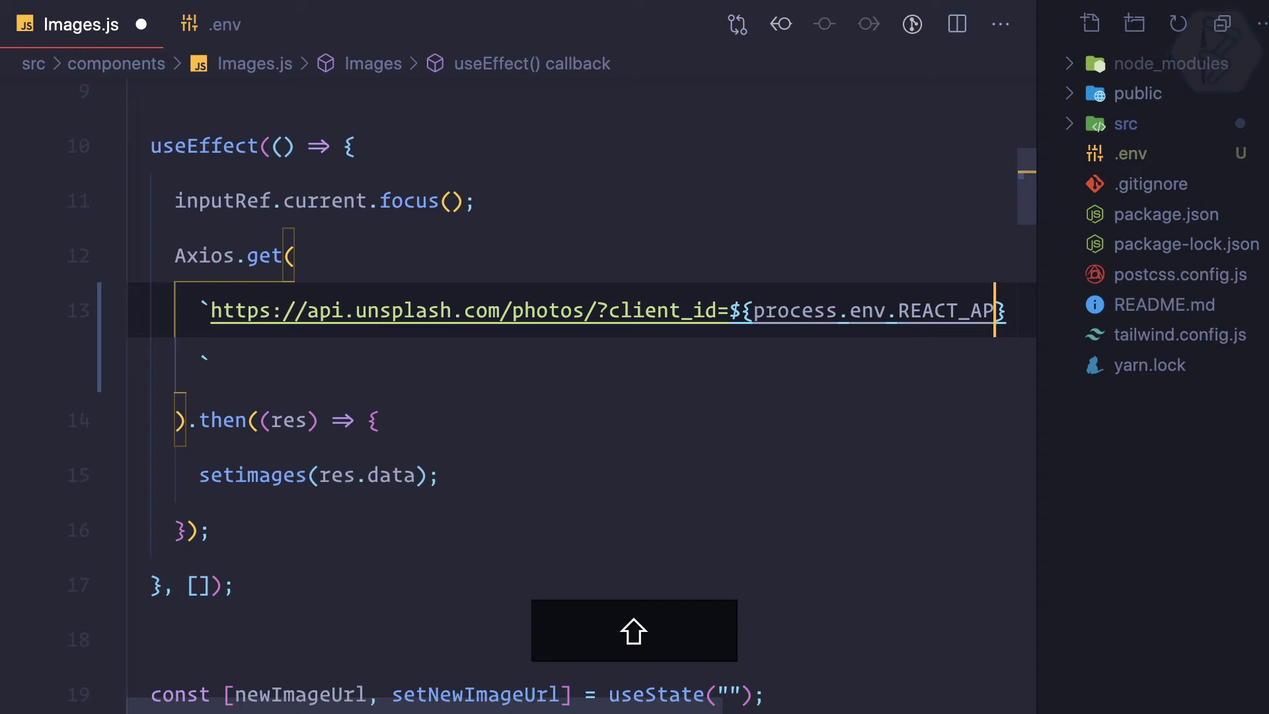
pyautogui.write('U')
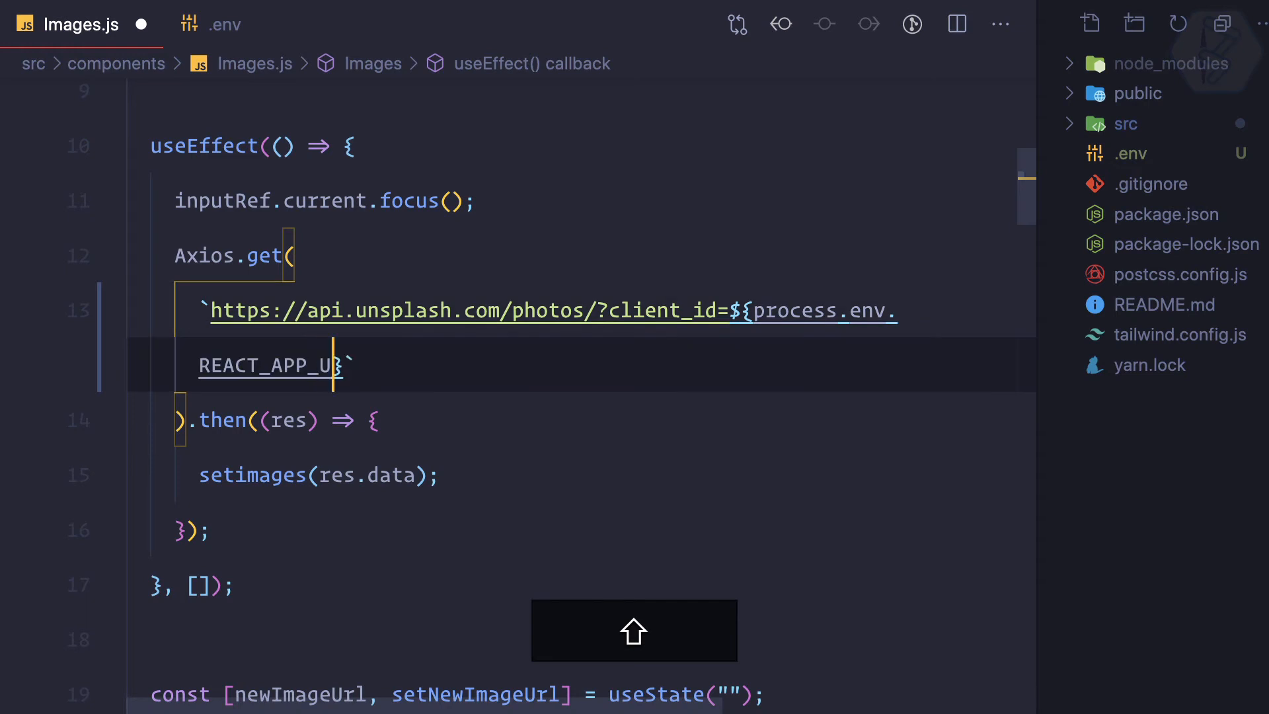
pyautogui.write('NSPLASH_')
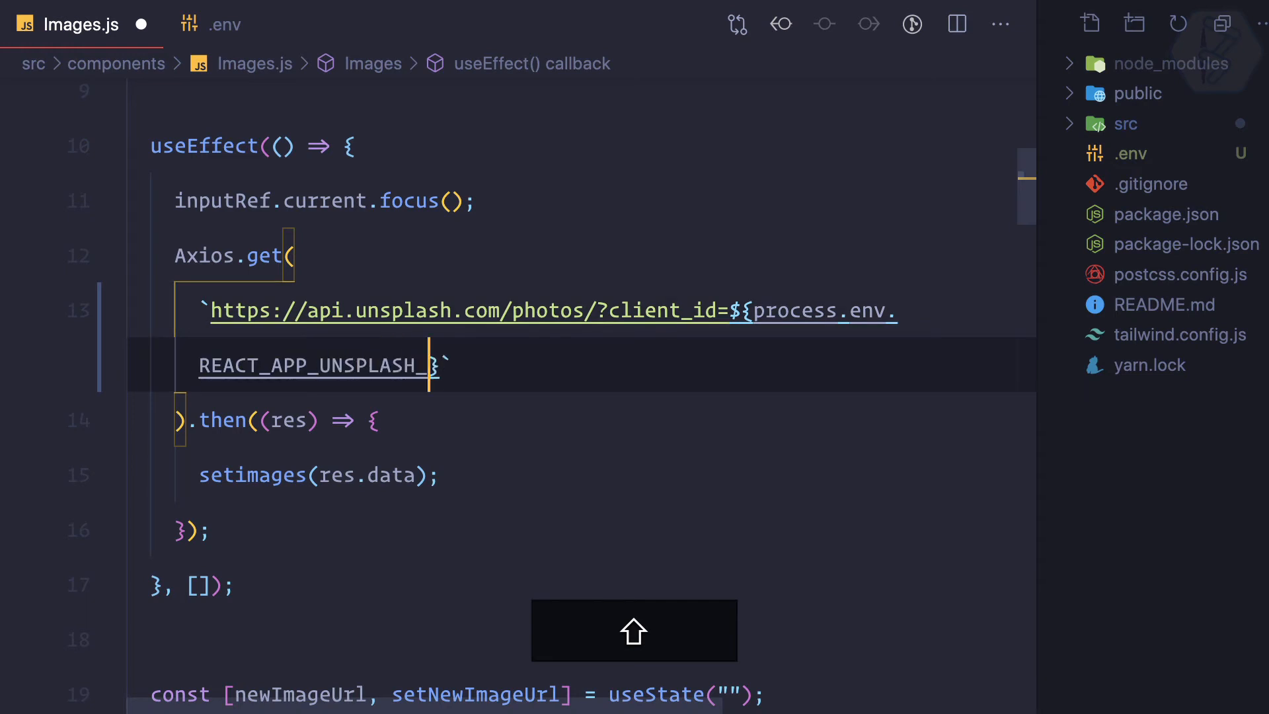
pyautogui.write('URL')
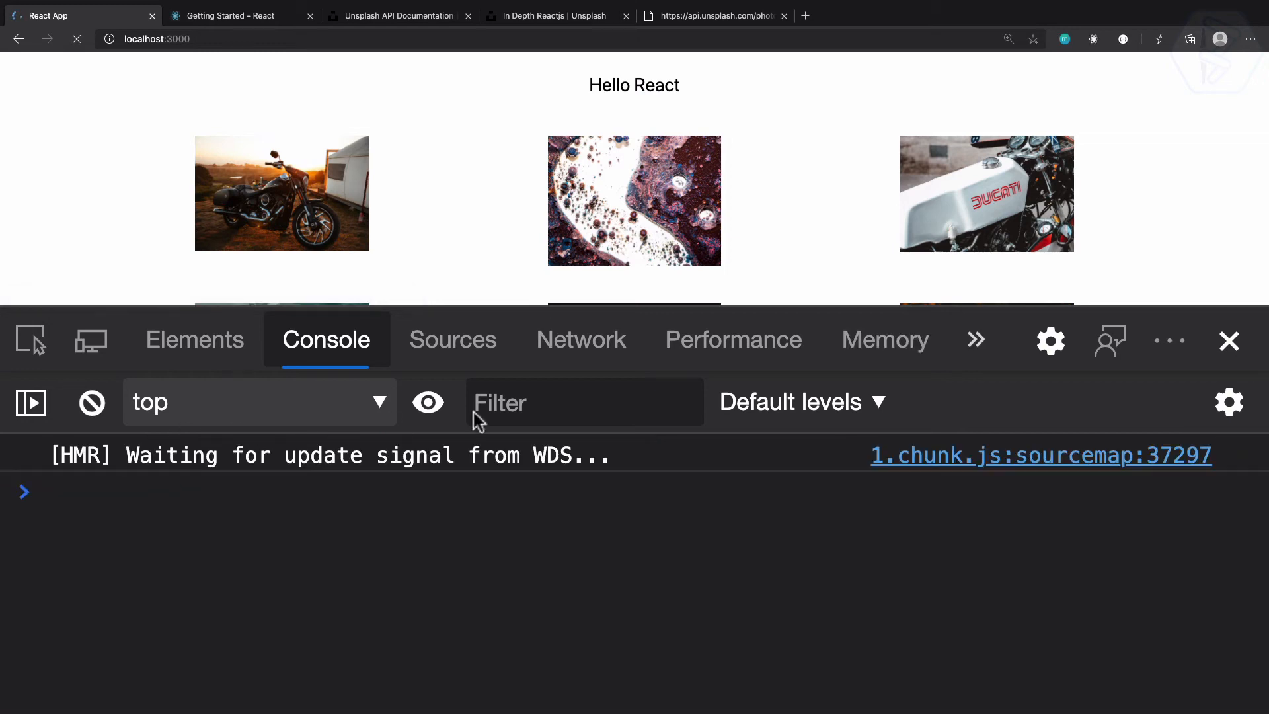
# Step: Save Images.js with REACT_APP_UNSPLASH_KEY and confirm Unsplash photos still load in Edge
pyautogui.click(76, 38)
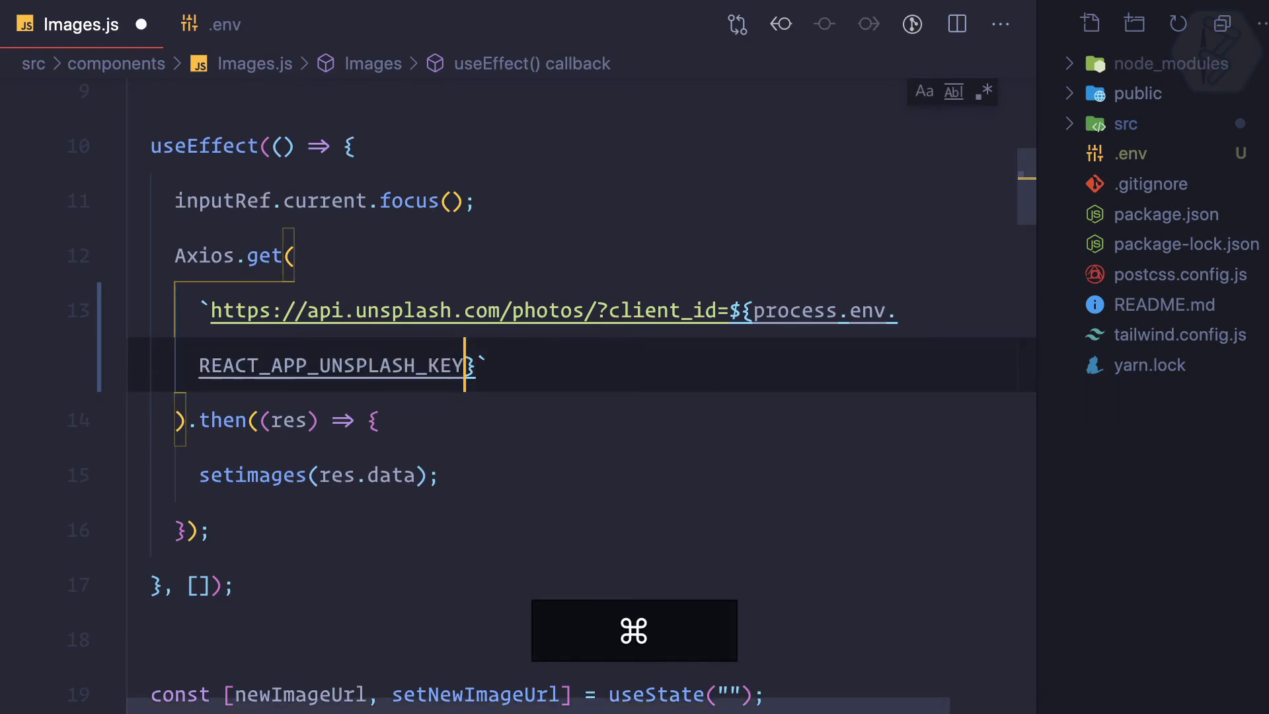
pyautogui.click(224, 24)
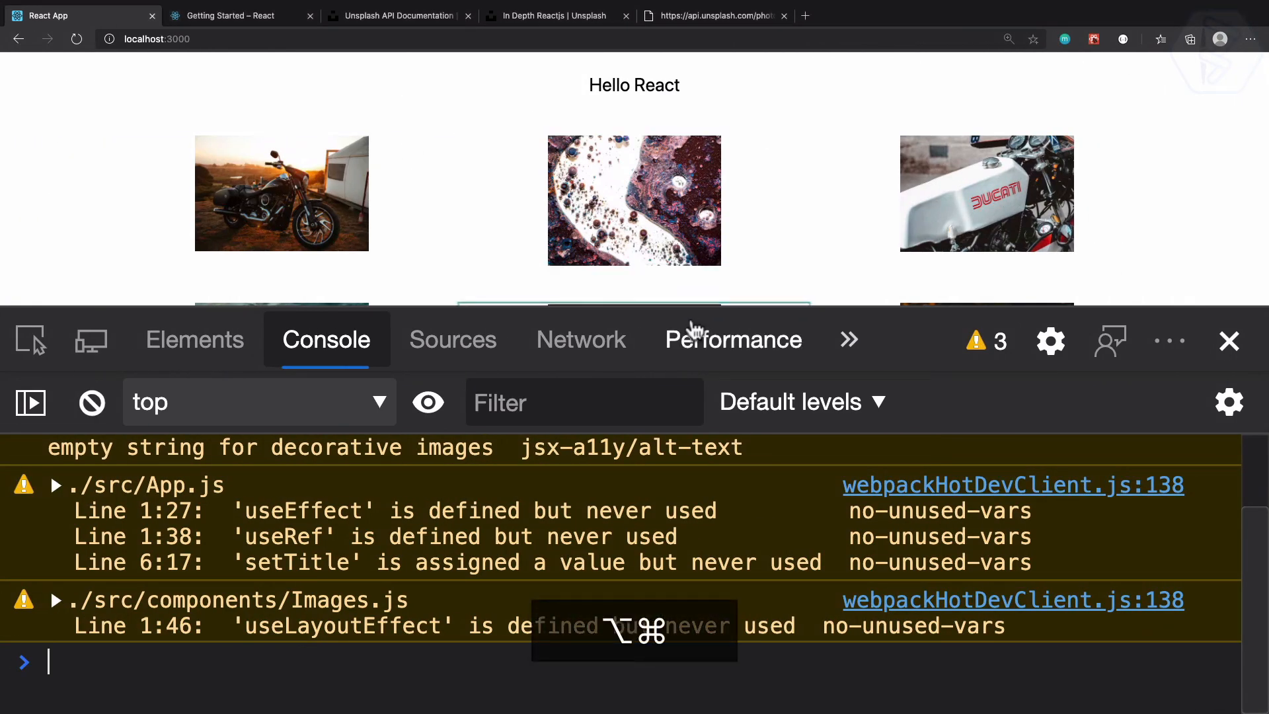
pyautogui.click(1229, 341)
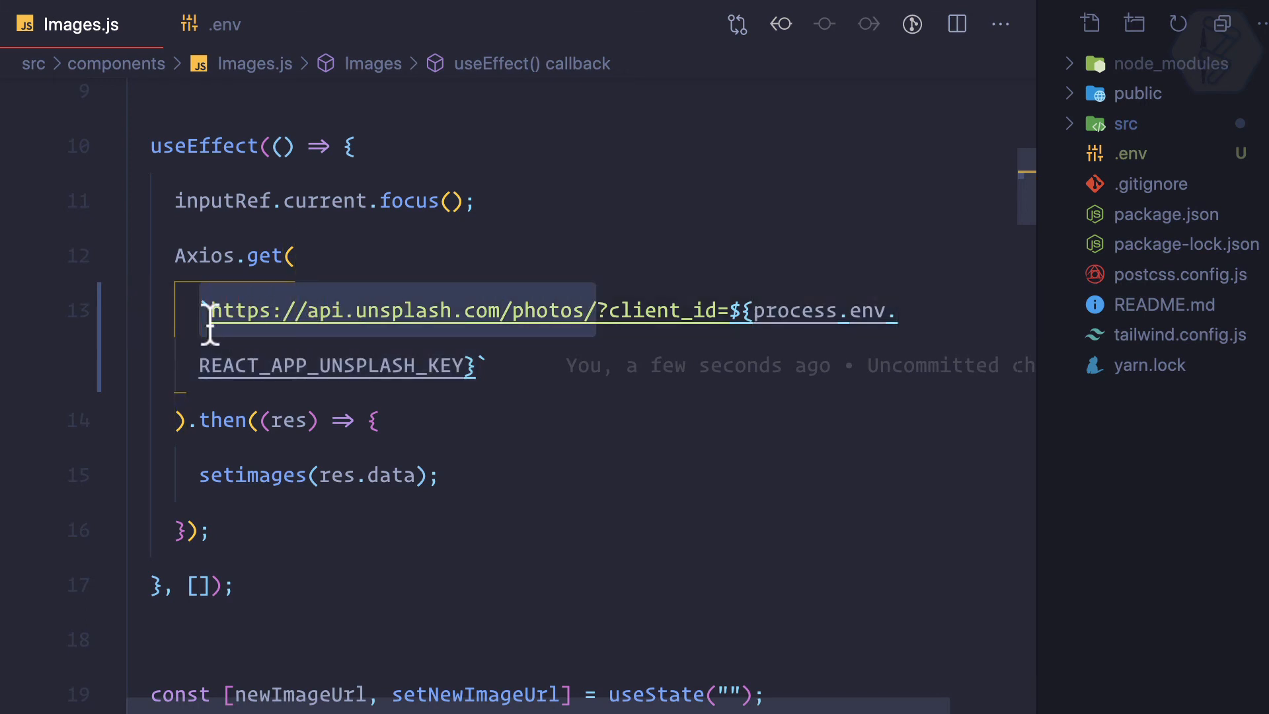
pyautogui.press('shift+cmd+right')
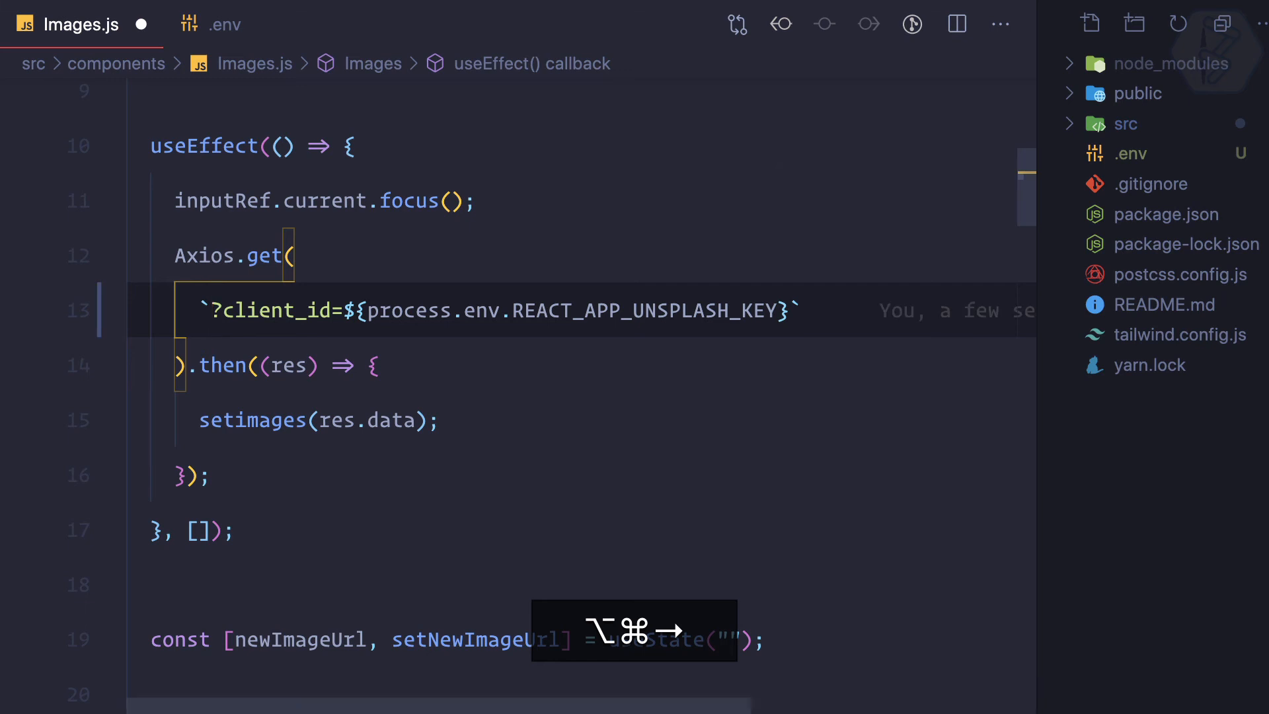
pyautogui.write('${}')
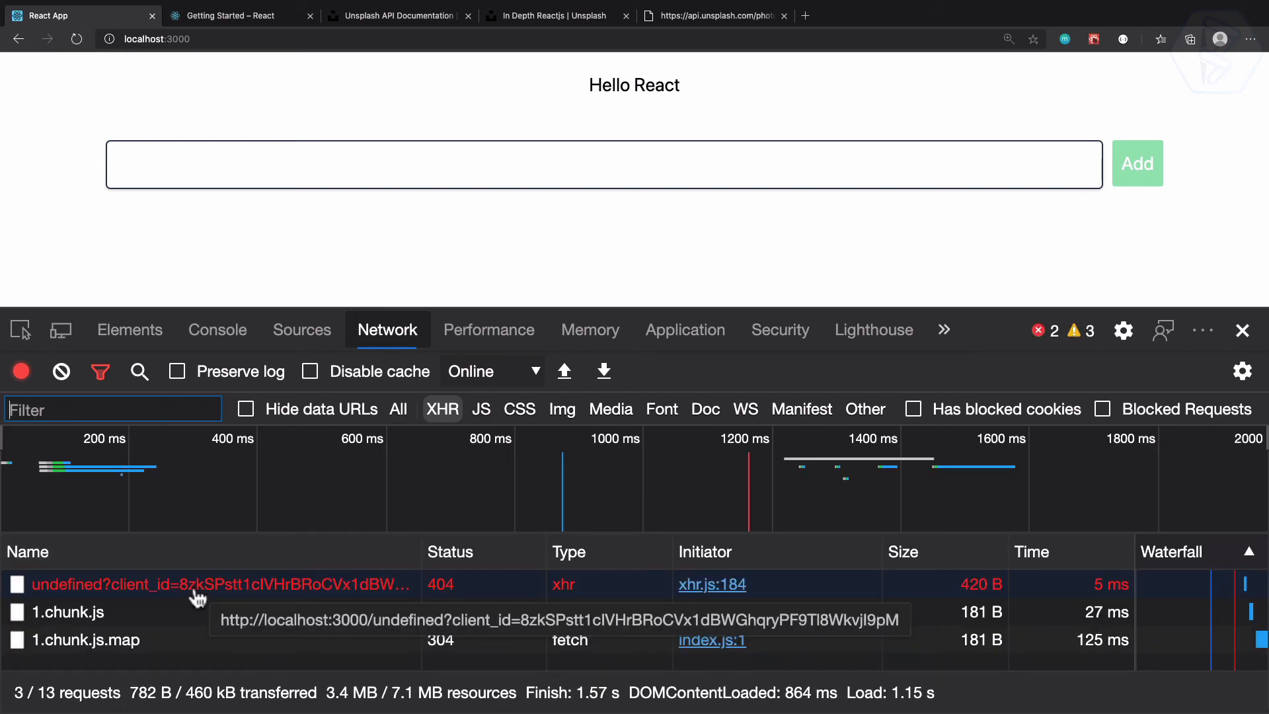
pyautogui.click(219, 584)
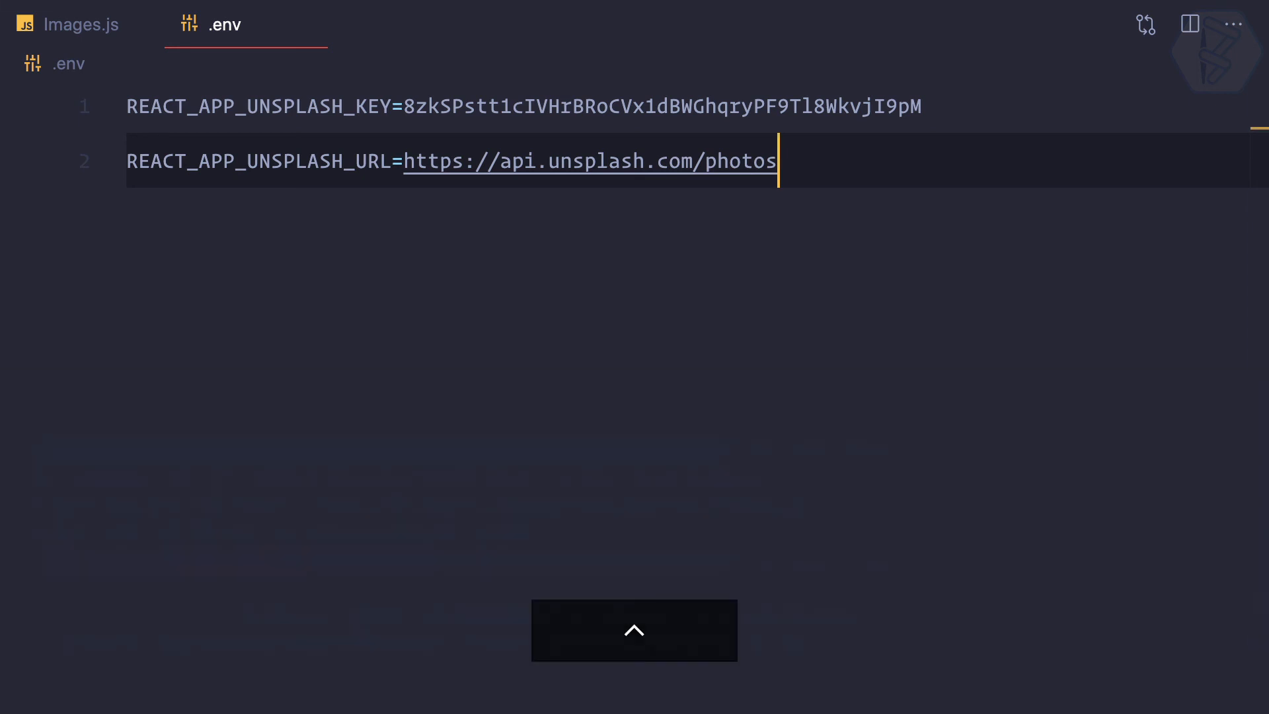
pyautogui.click(76, 24)
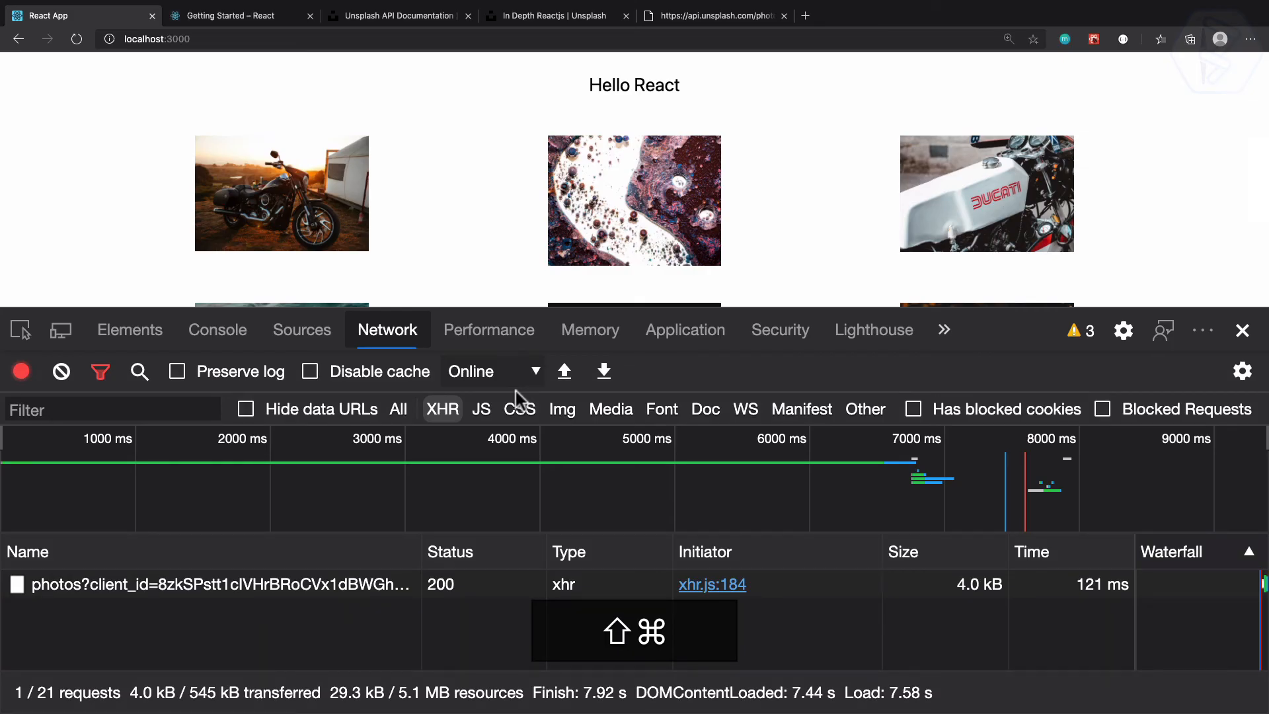
pyautogui.moveTo(418, 429)
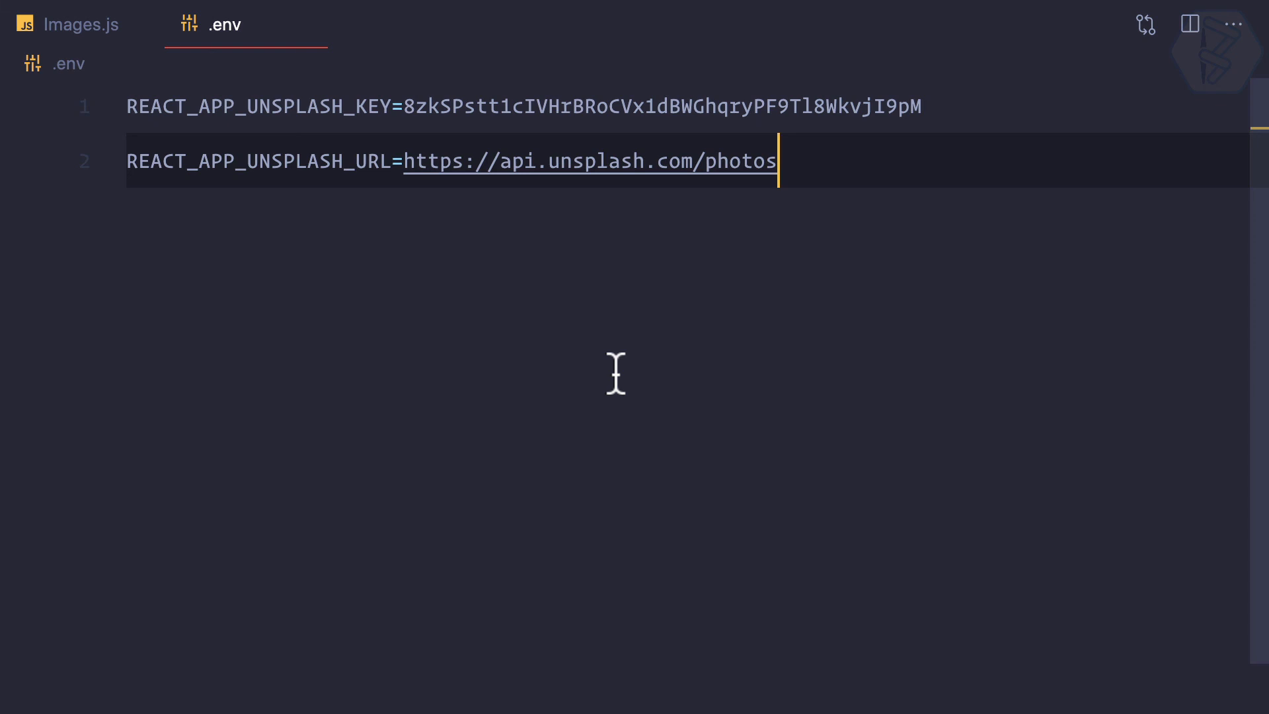
pyautogui.press('alt+shift')
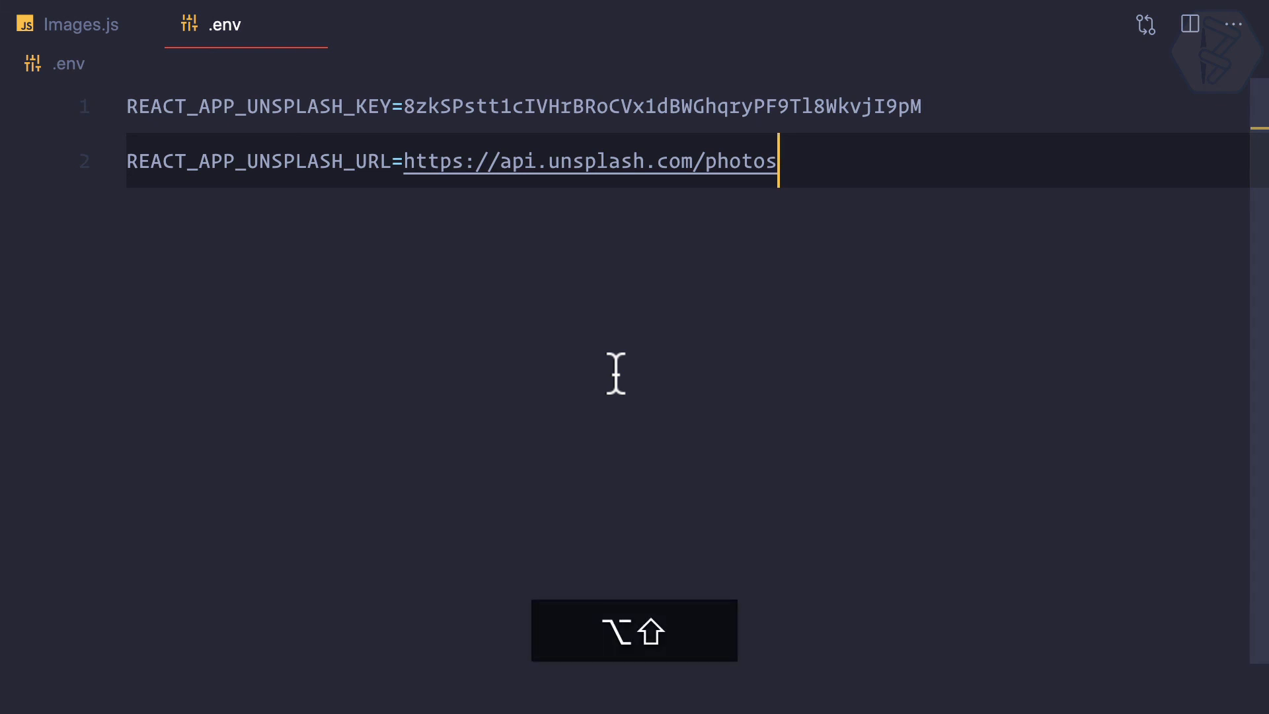